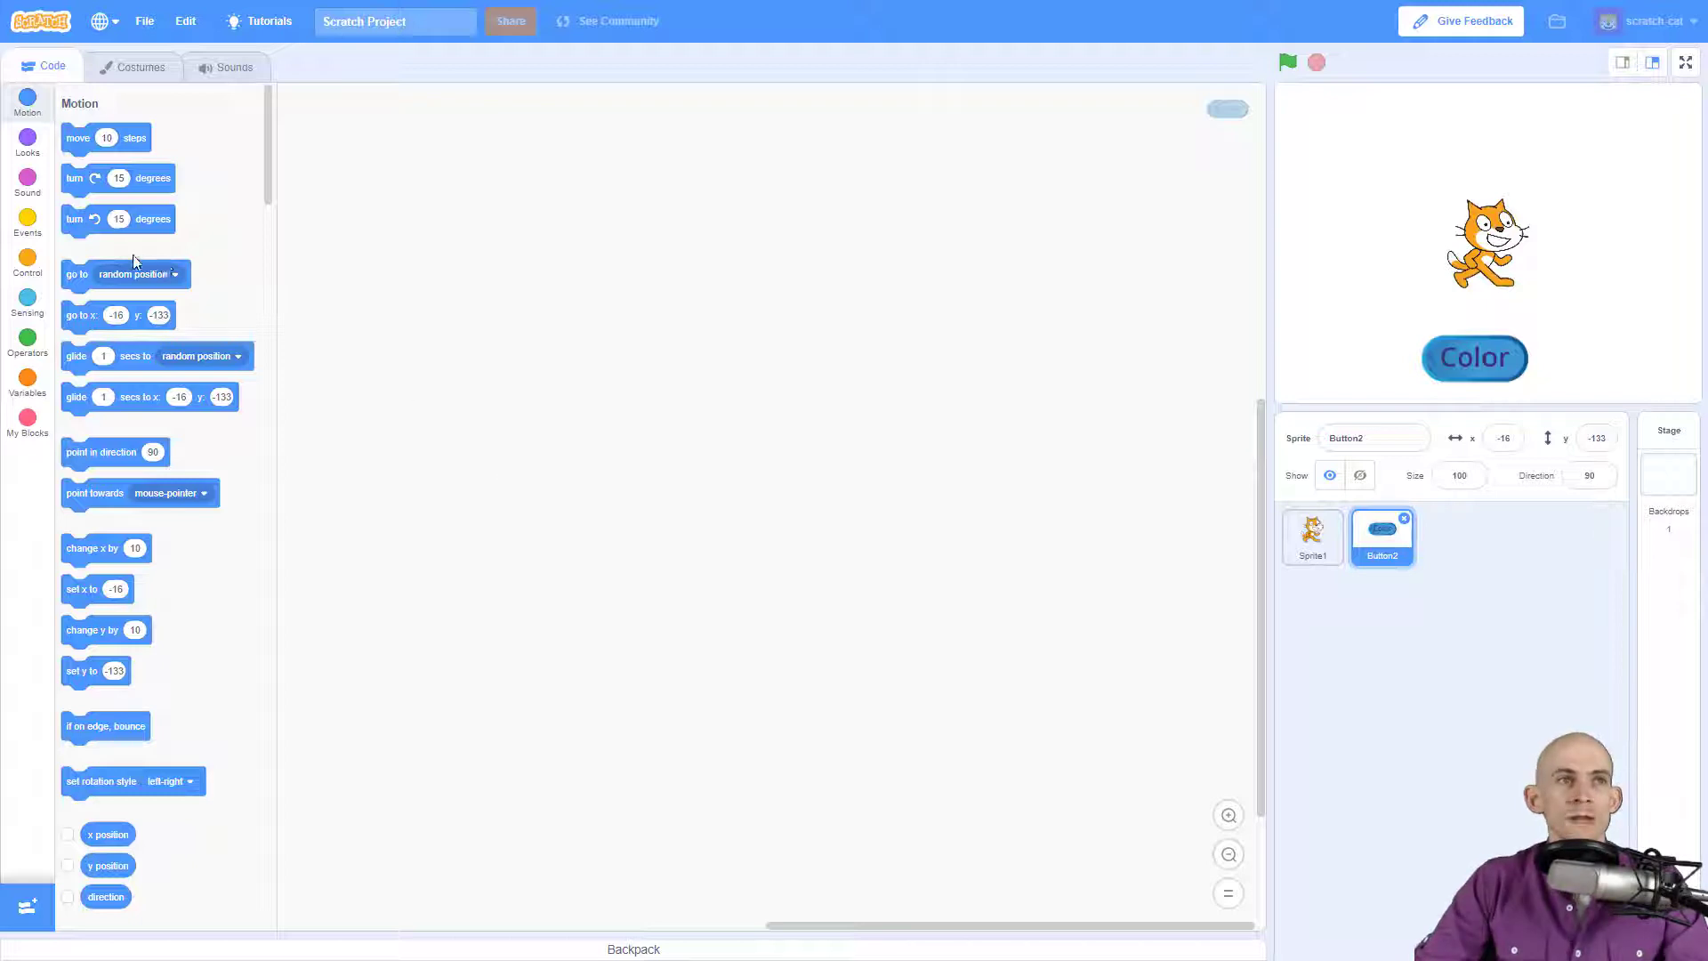
Give Button2 a 'when this sprite clicked' hat and trial a color effect block under it.
click(25, 223)
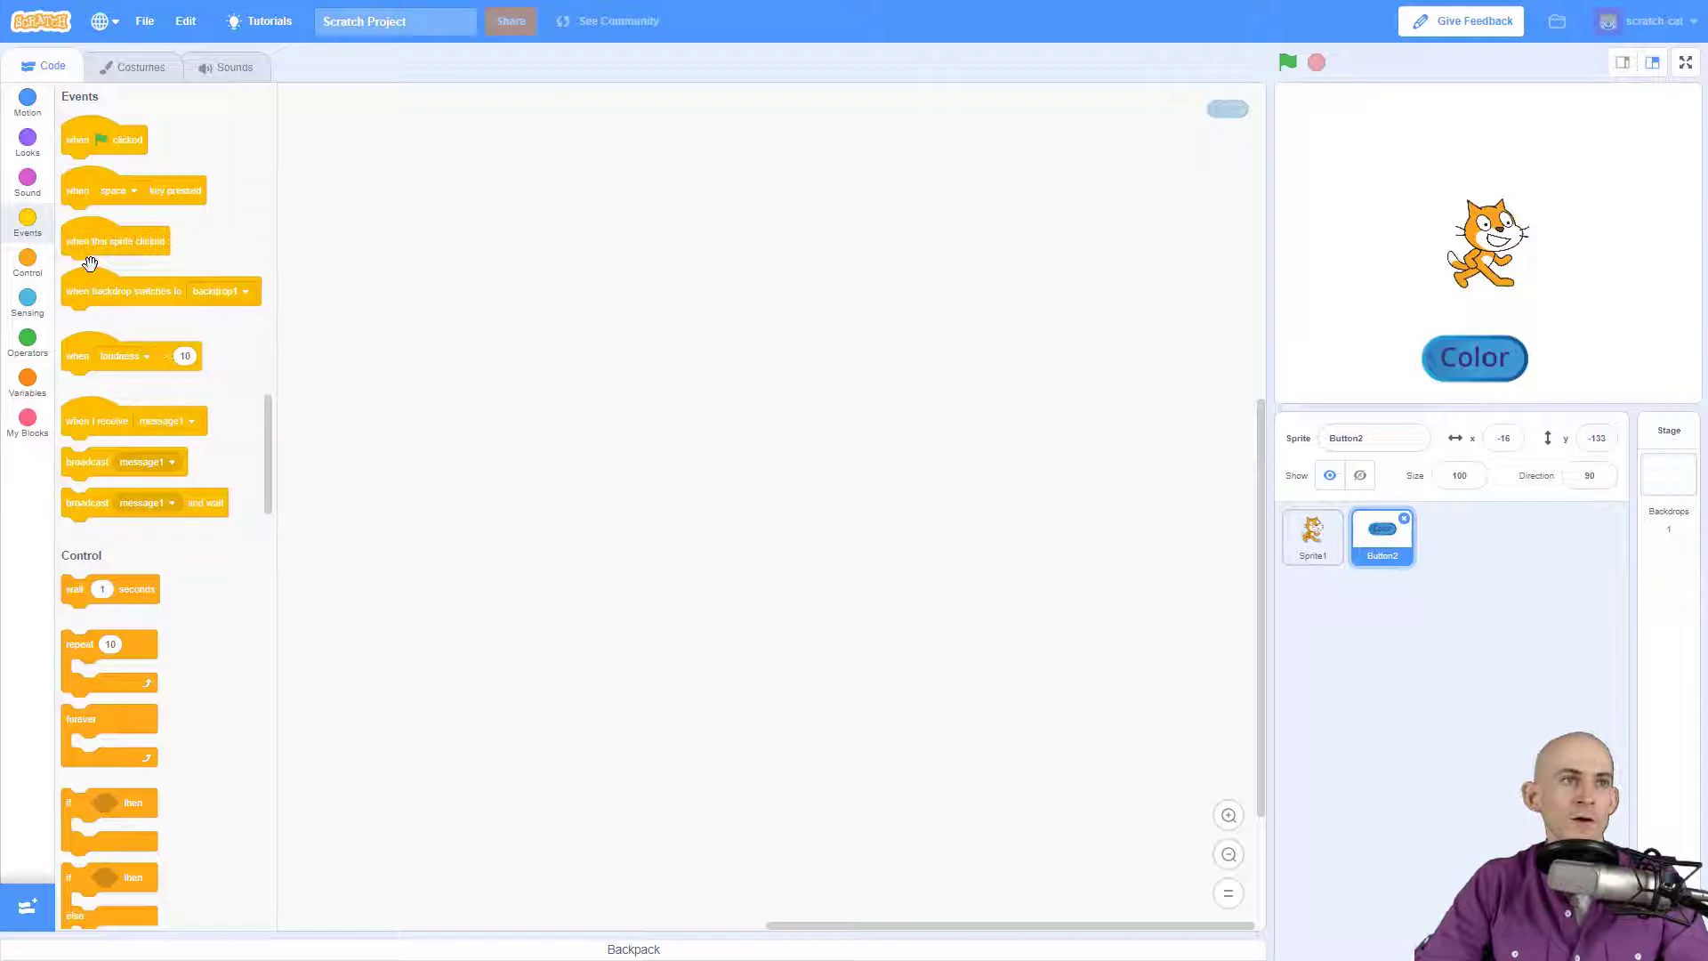
drag(115, 241, 489, 281)
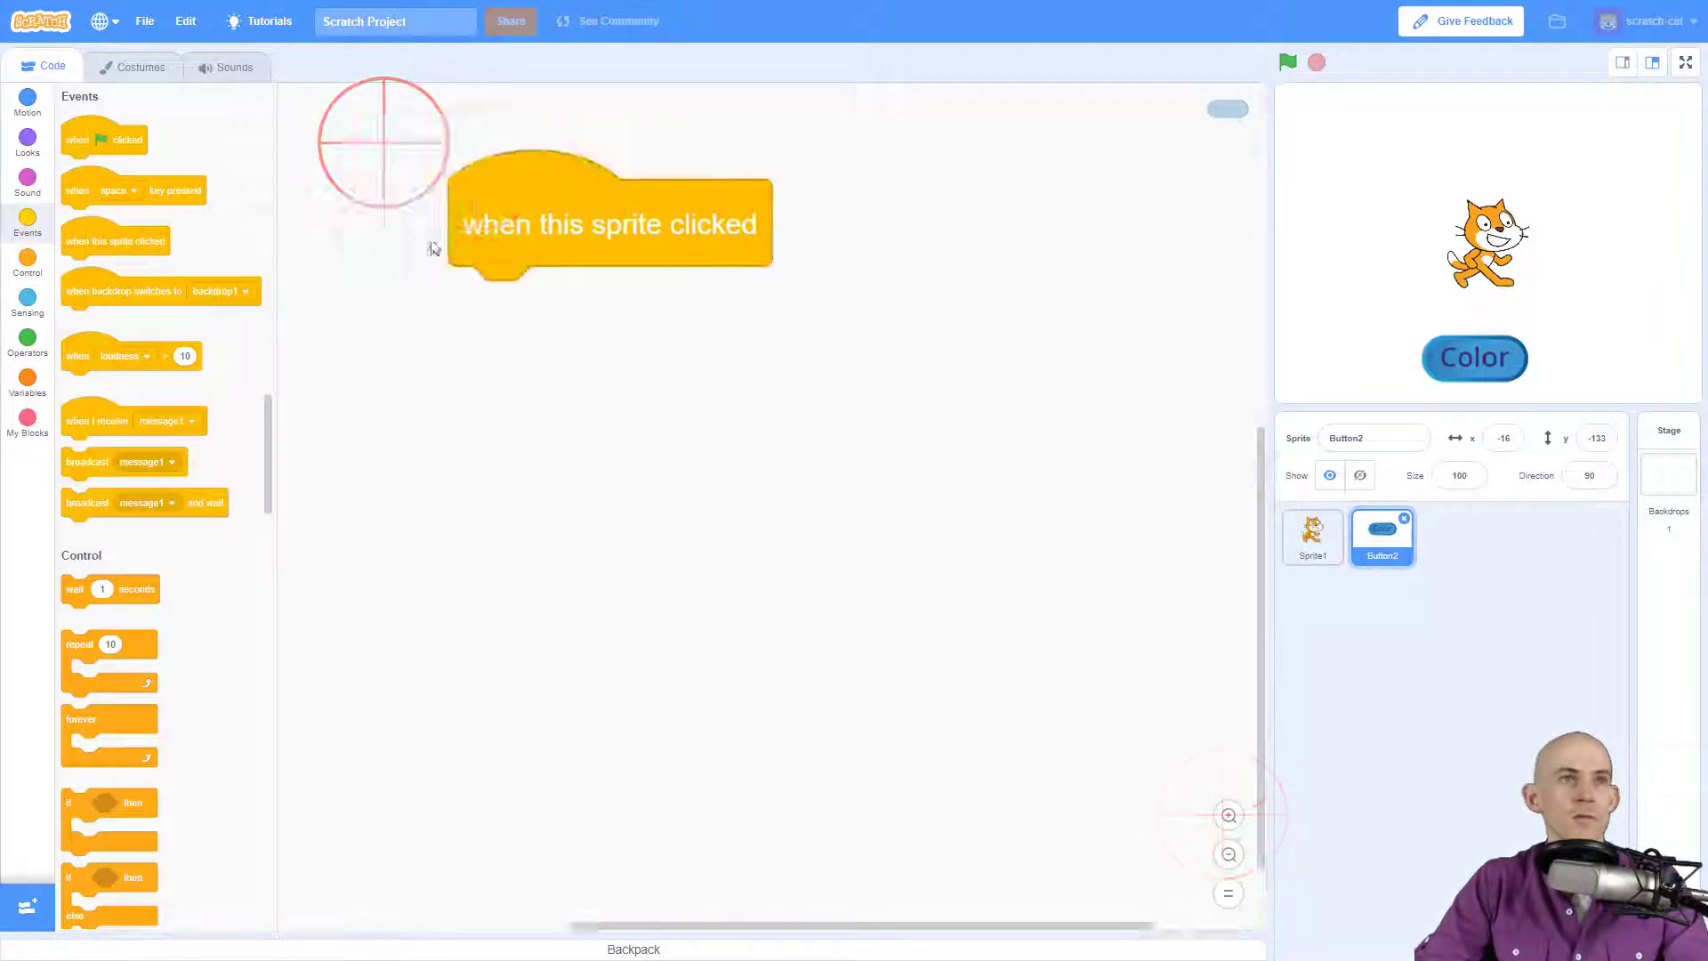
click(27, 98)
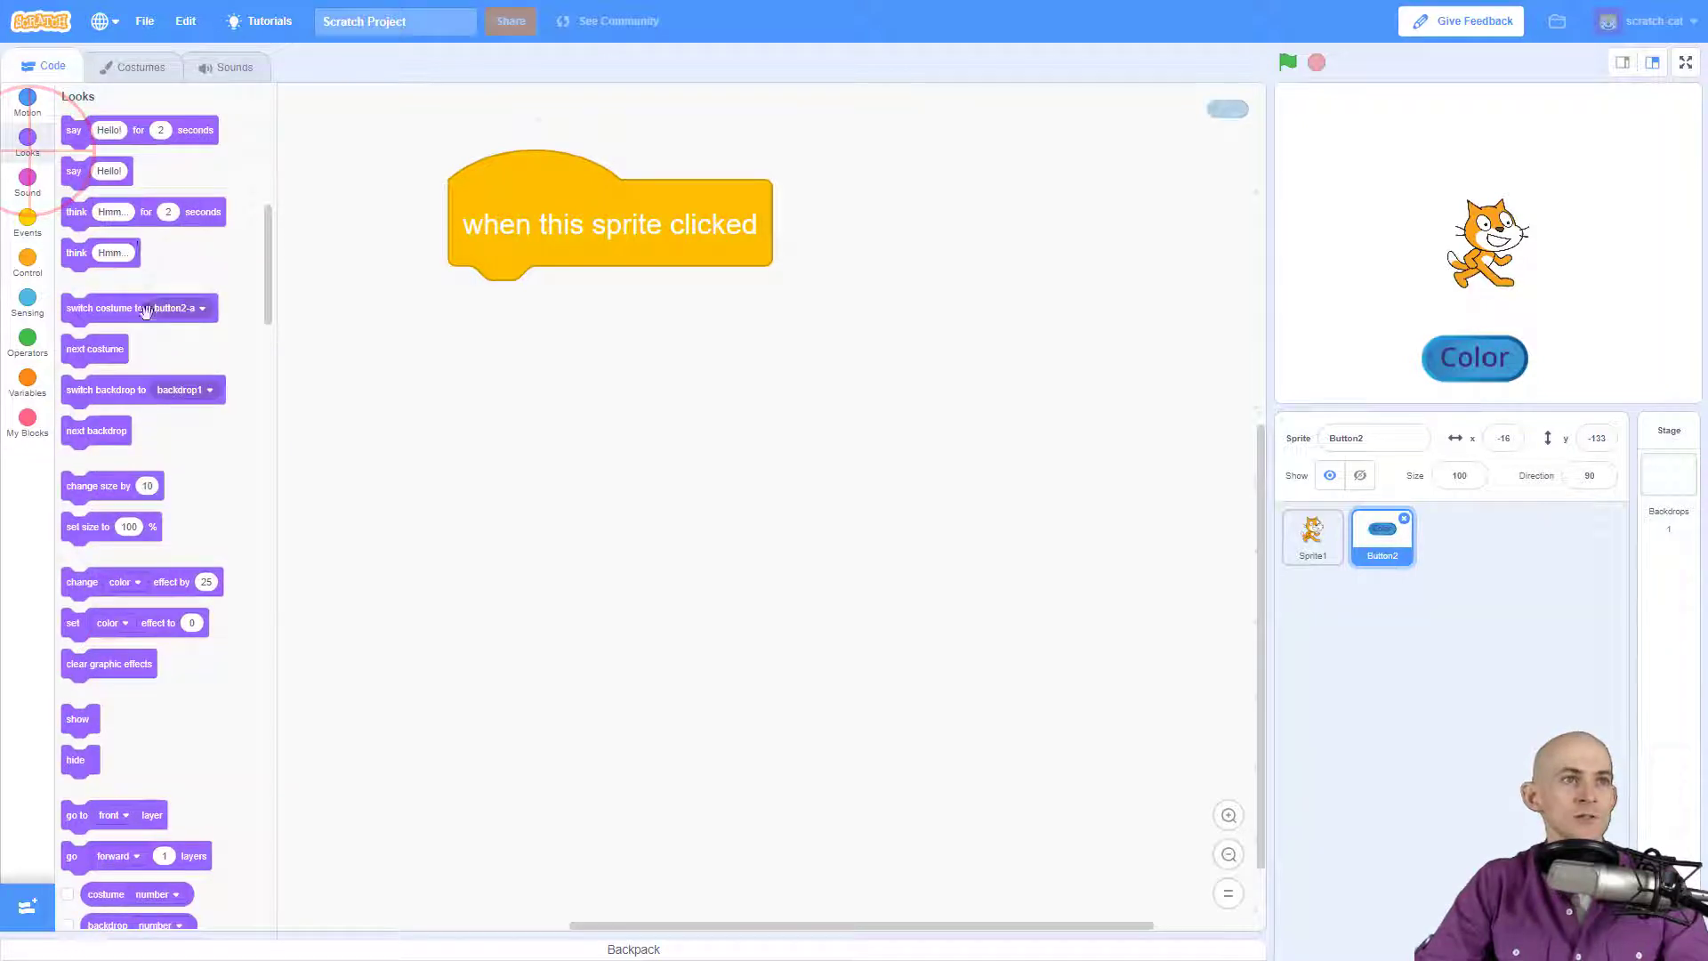
drag(93, 581, 719, 358)
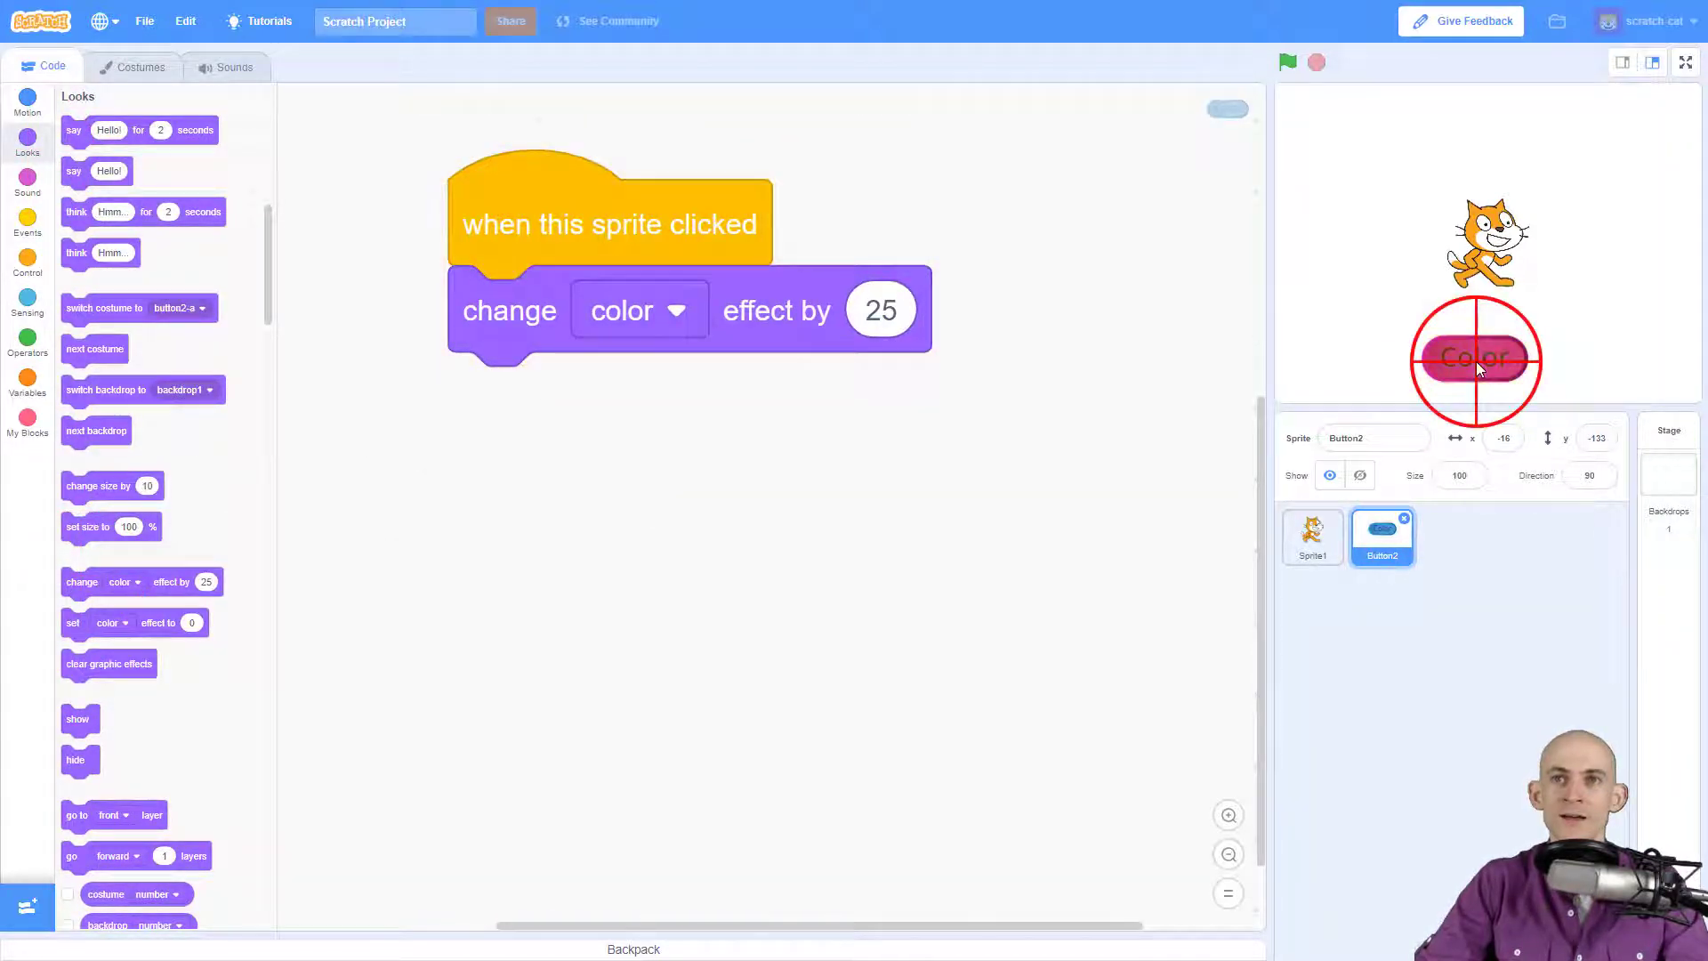
click(1474, 357)
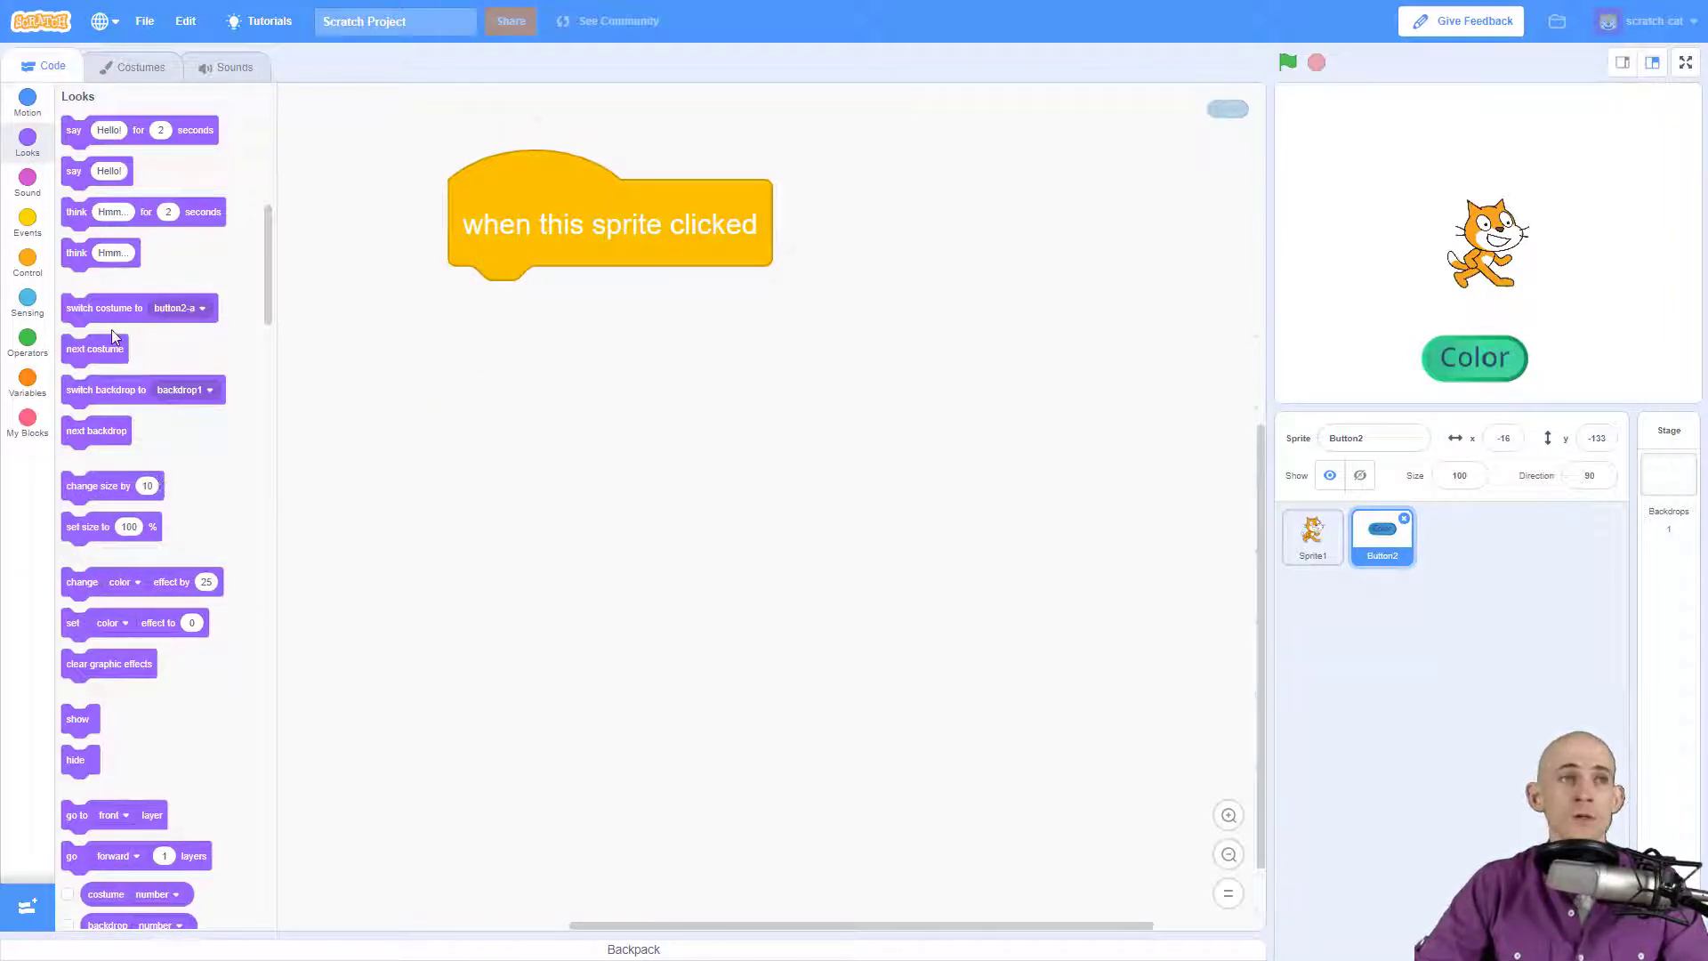
Attach a broadcast block that sends a new 'Color' message, then click the button to test.
click(25, 223)
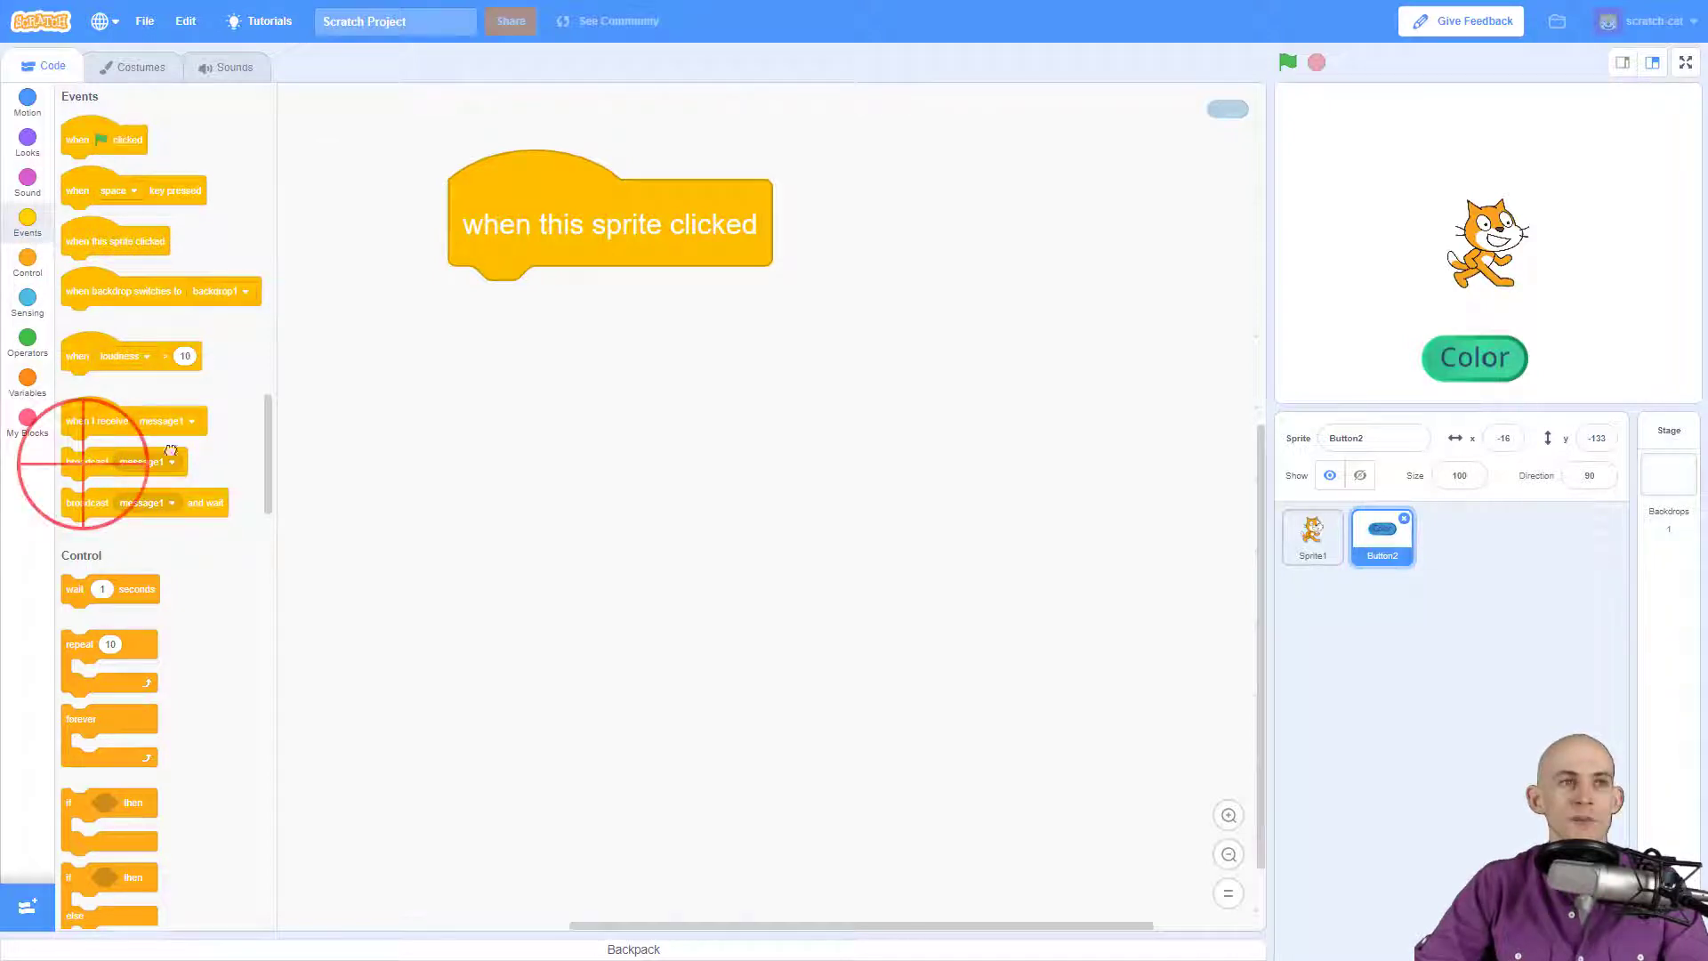
drag(123, 461, 524, 311)
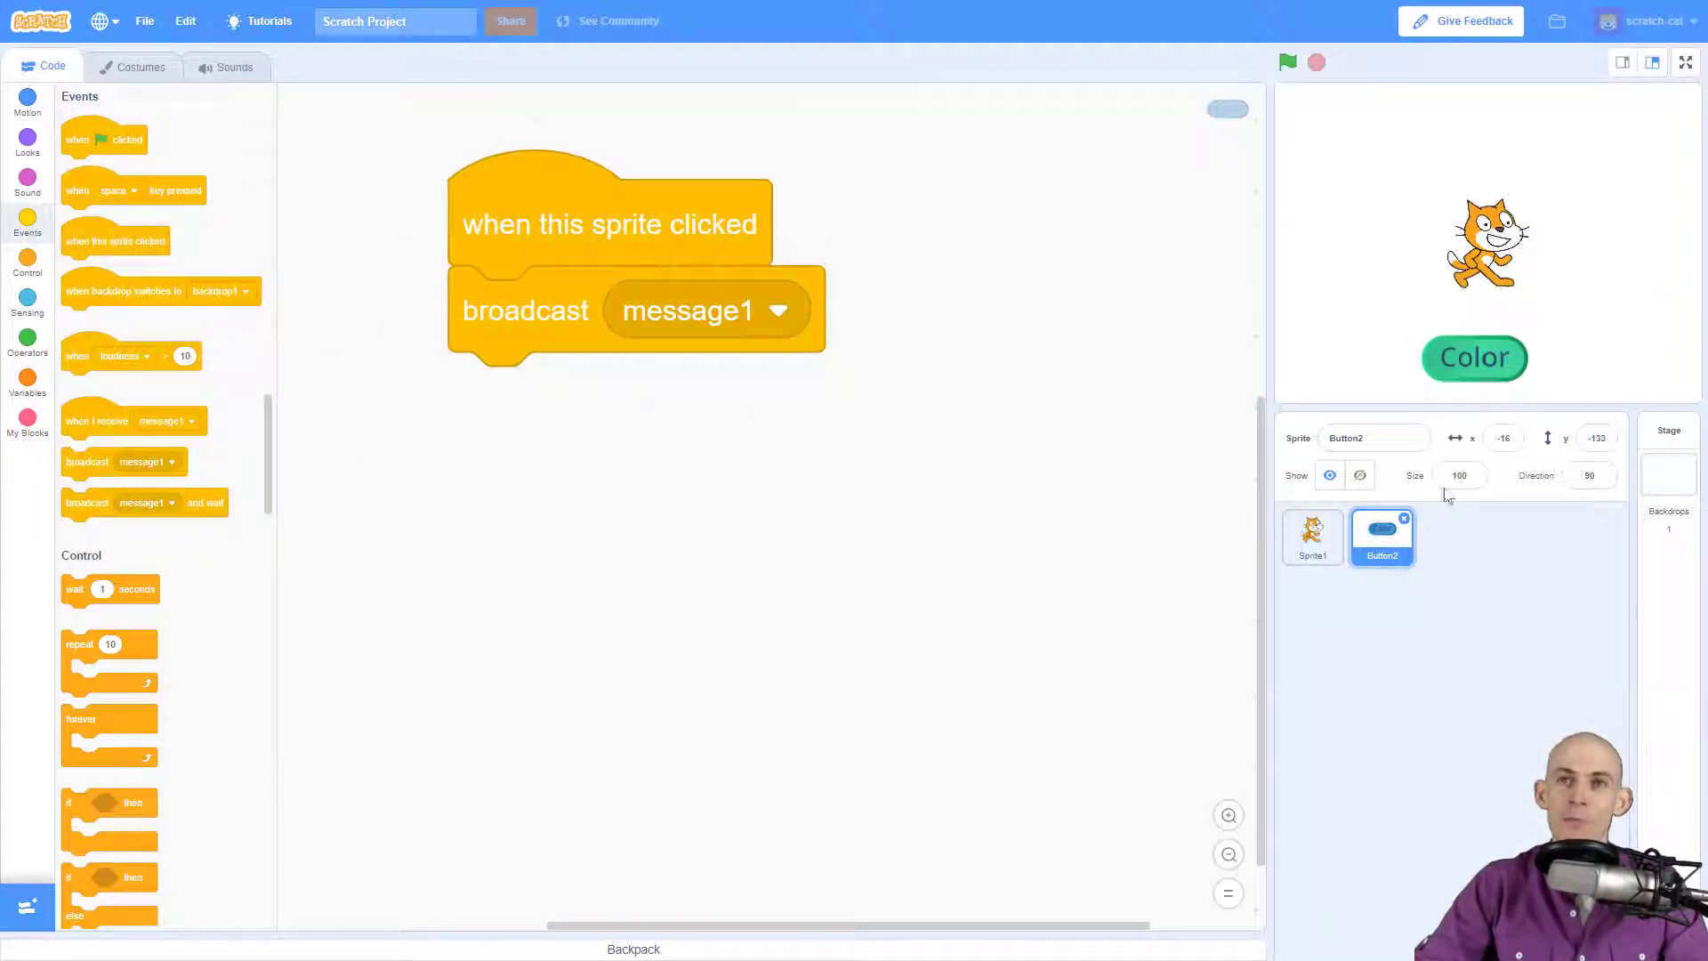
mouse_move(1473, 359)
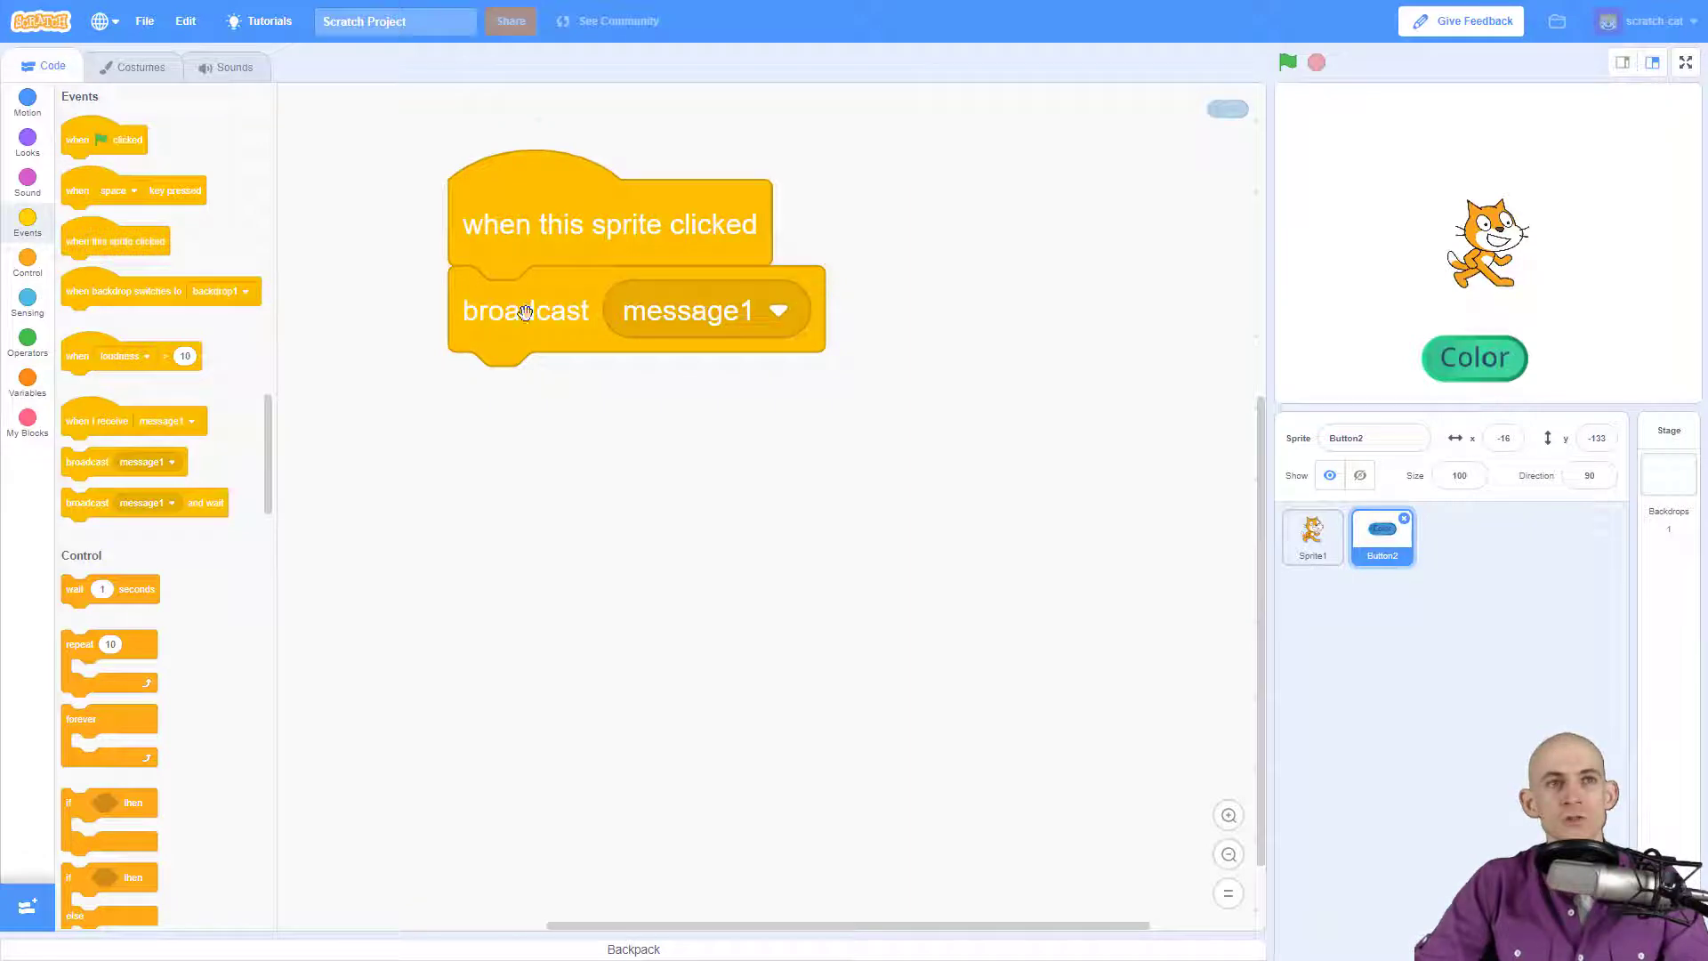
click(777, 310)
text(Col)
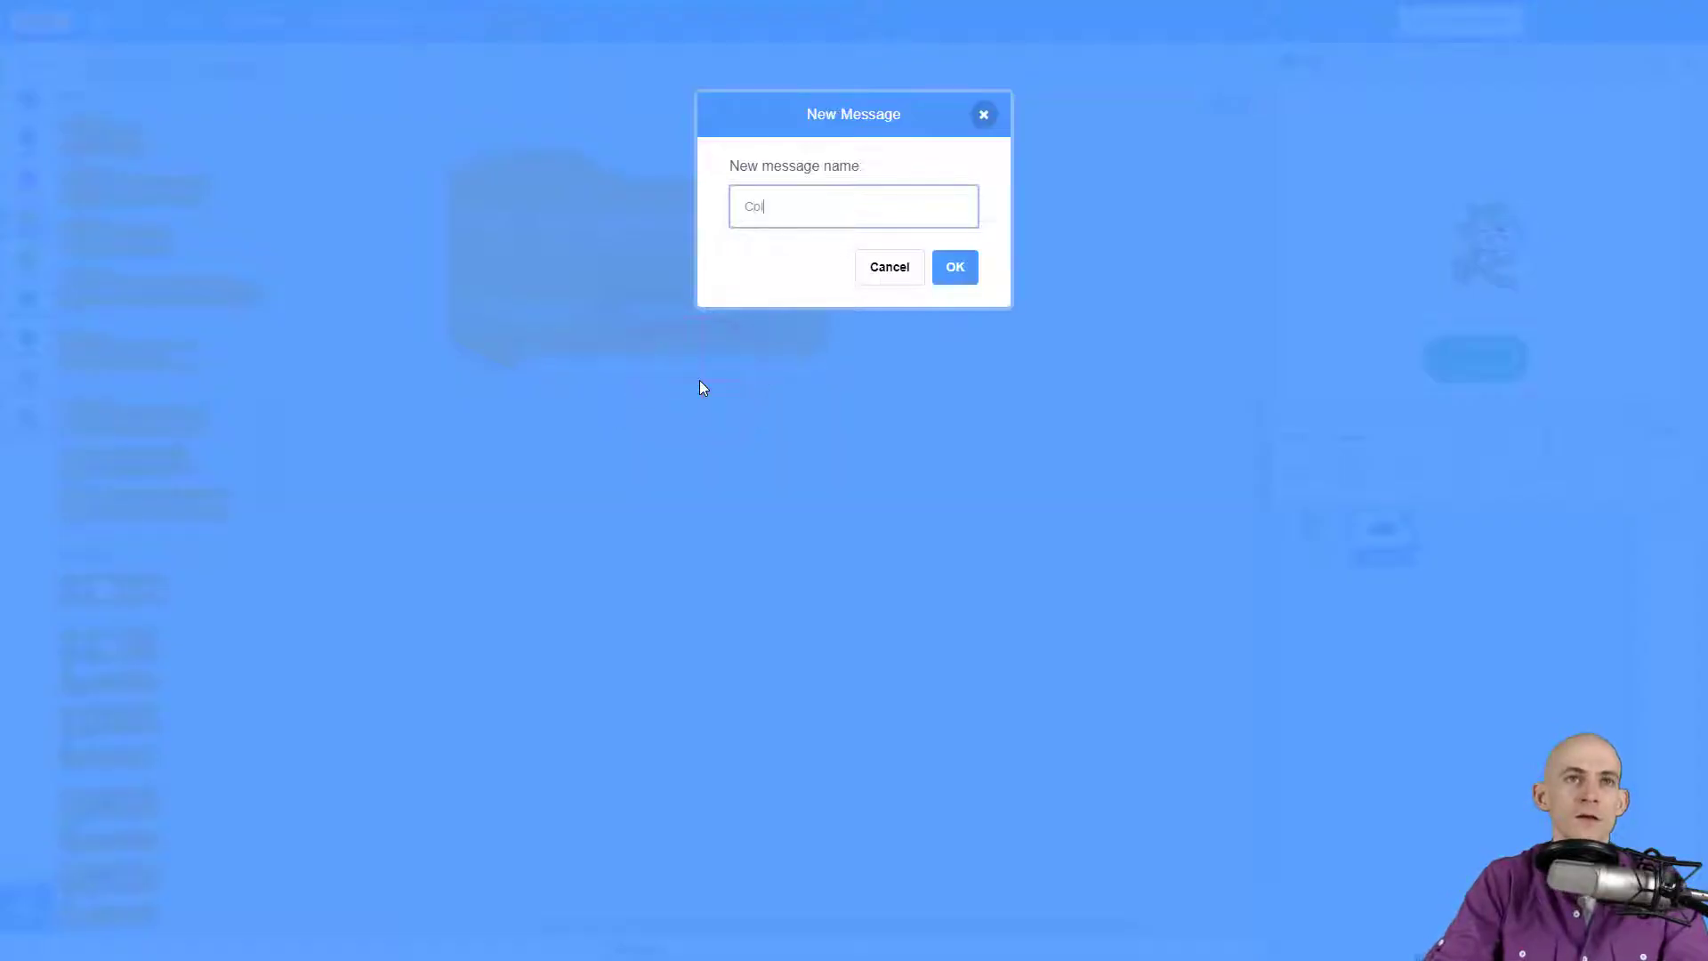
click(952, 266)
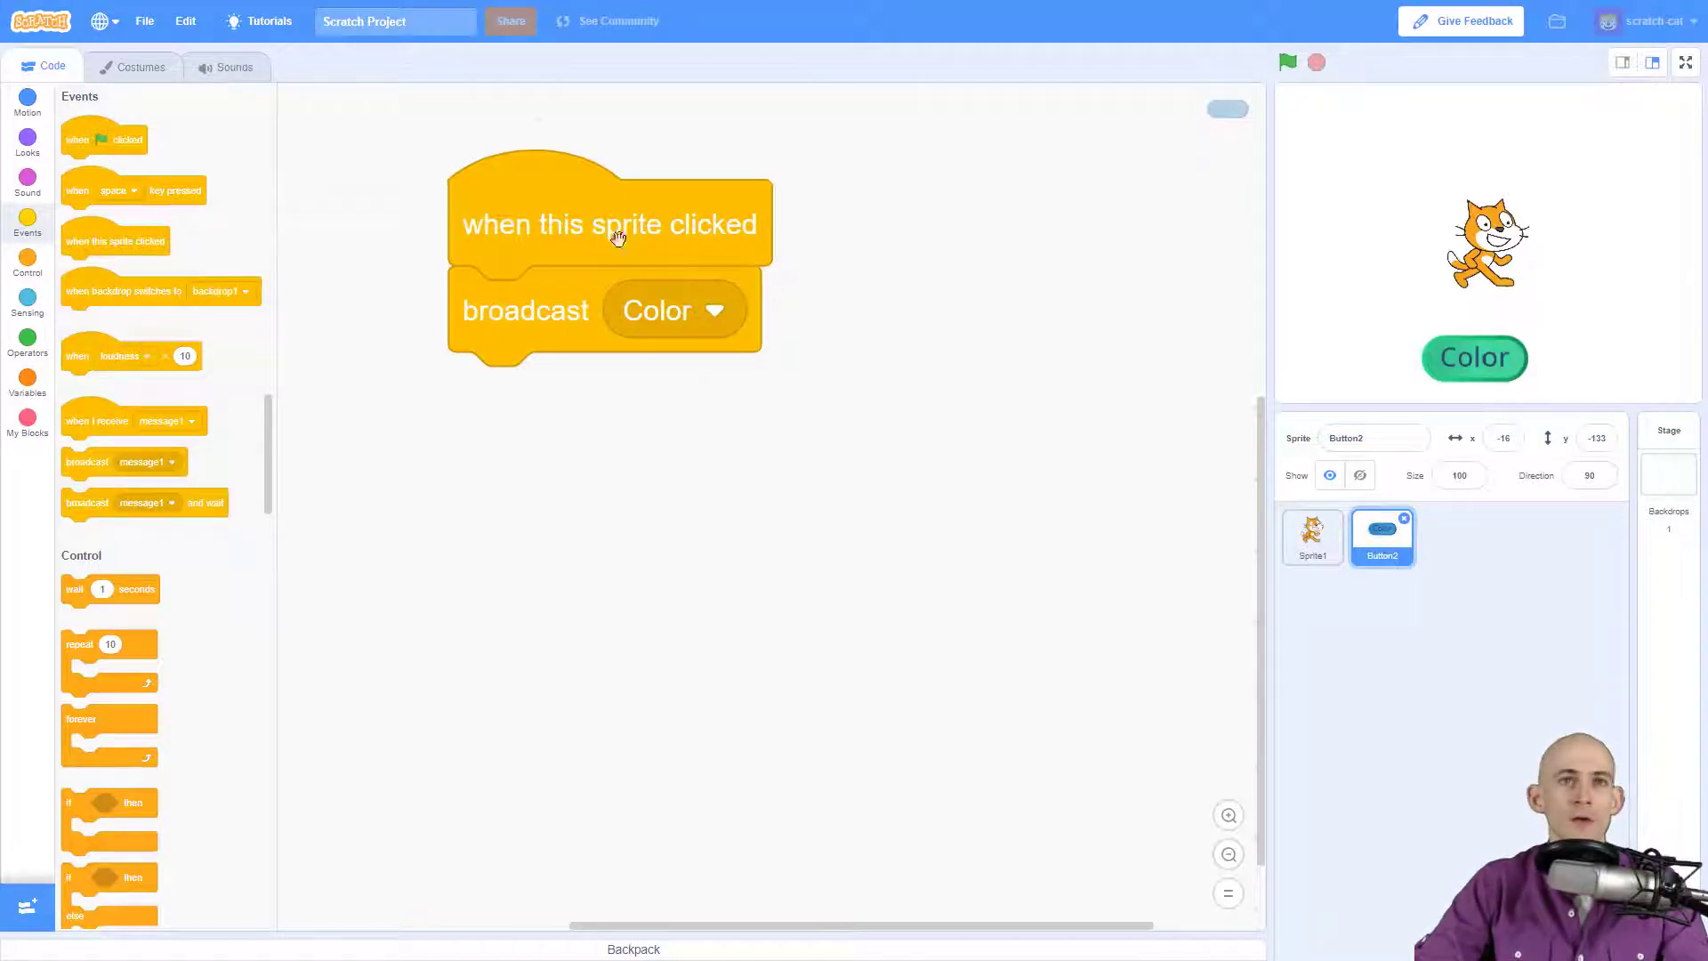
click(1474, 358)
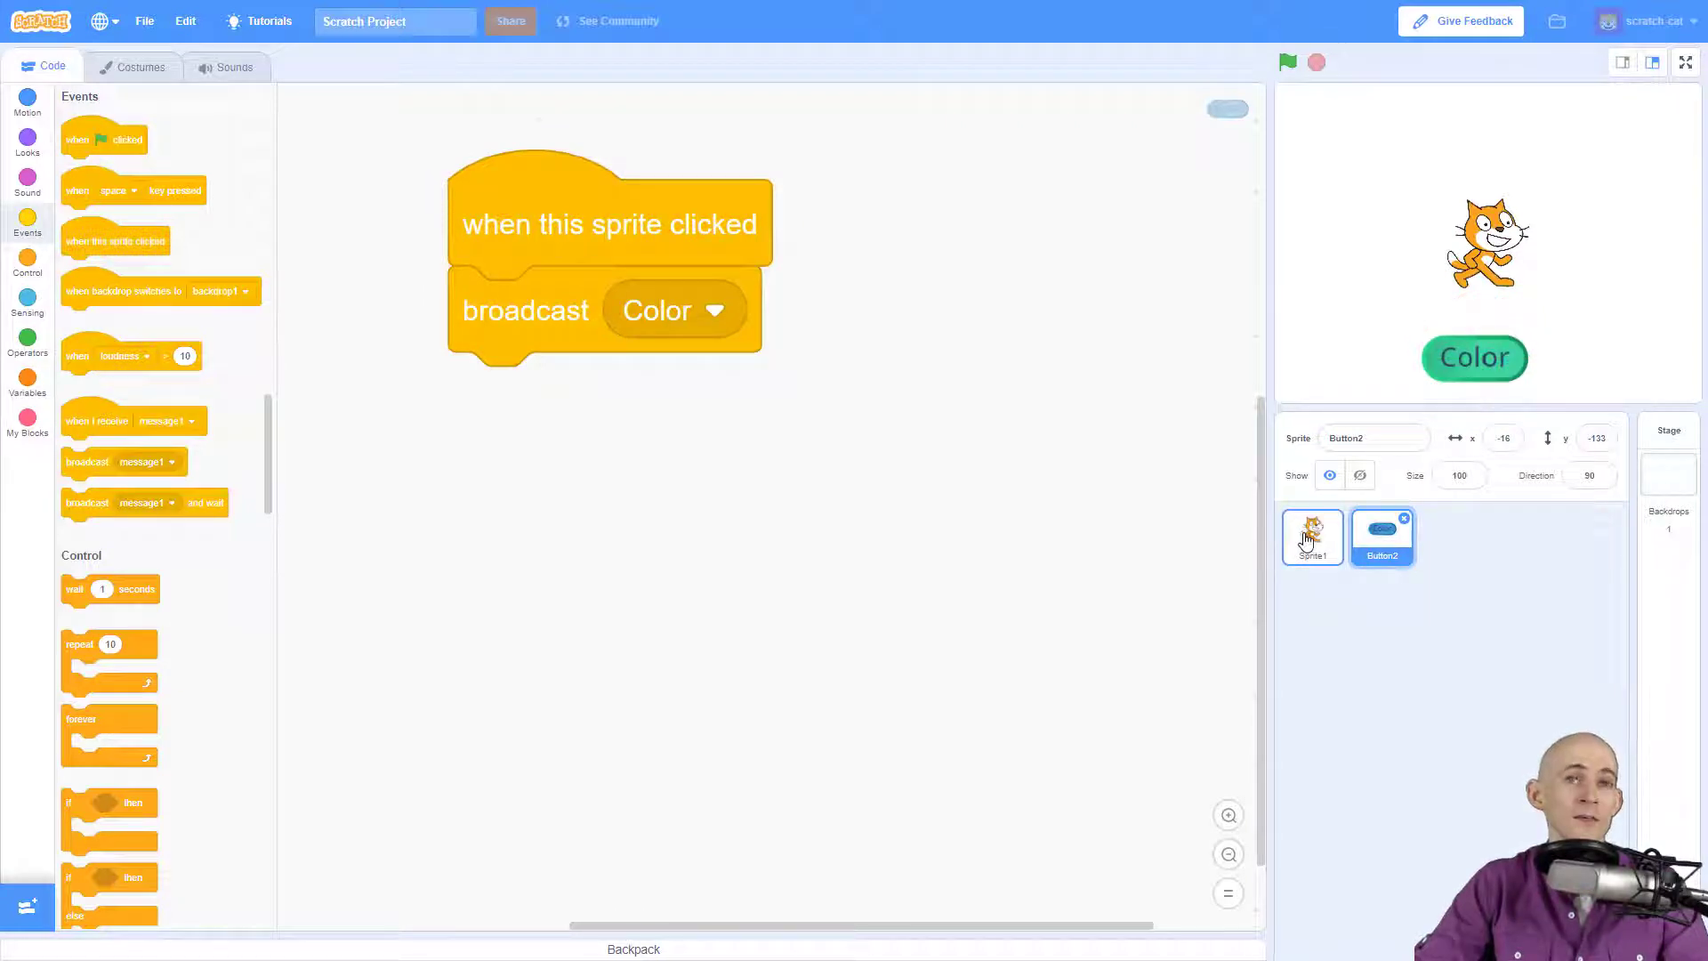
Add 'when I receive Color' plus 'change color effect by 25' to Scratch Cat, then test with the button.
click(1312, 537)
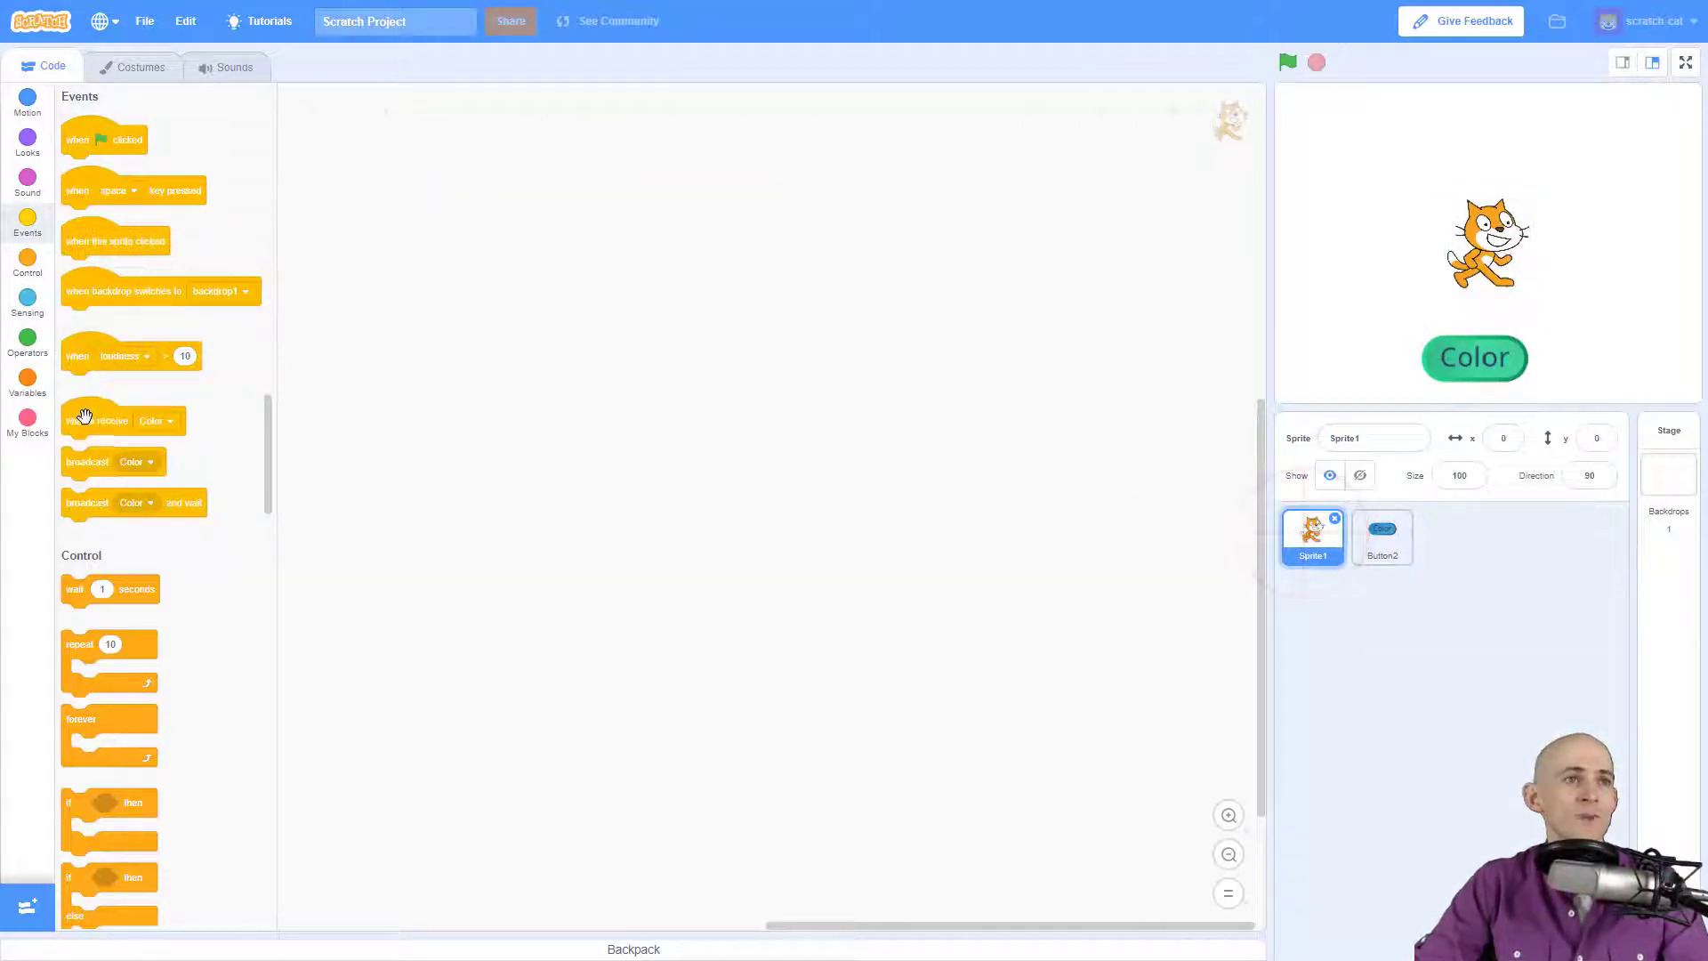
drag(98, 420, 519, 257)
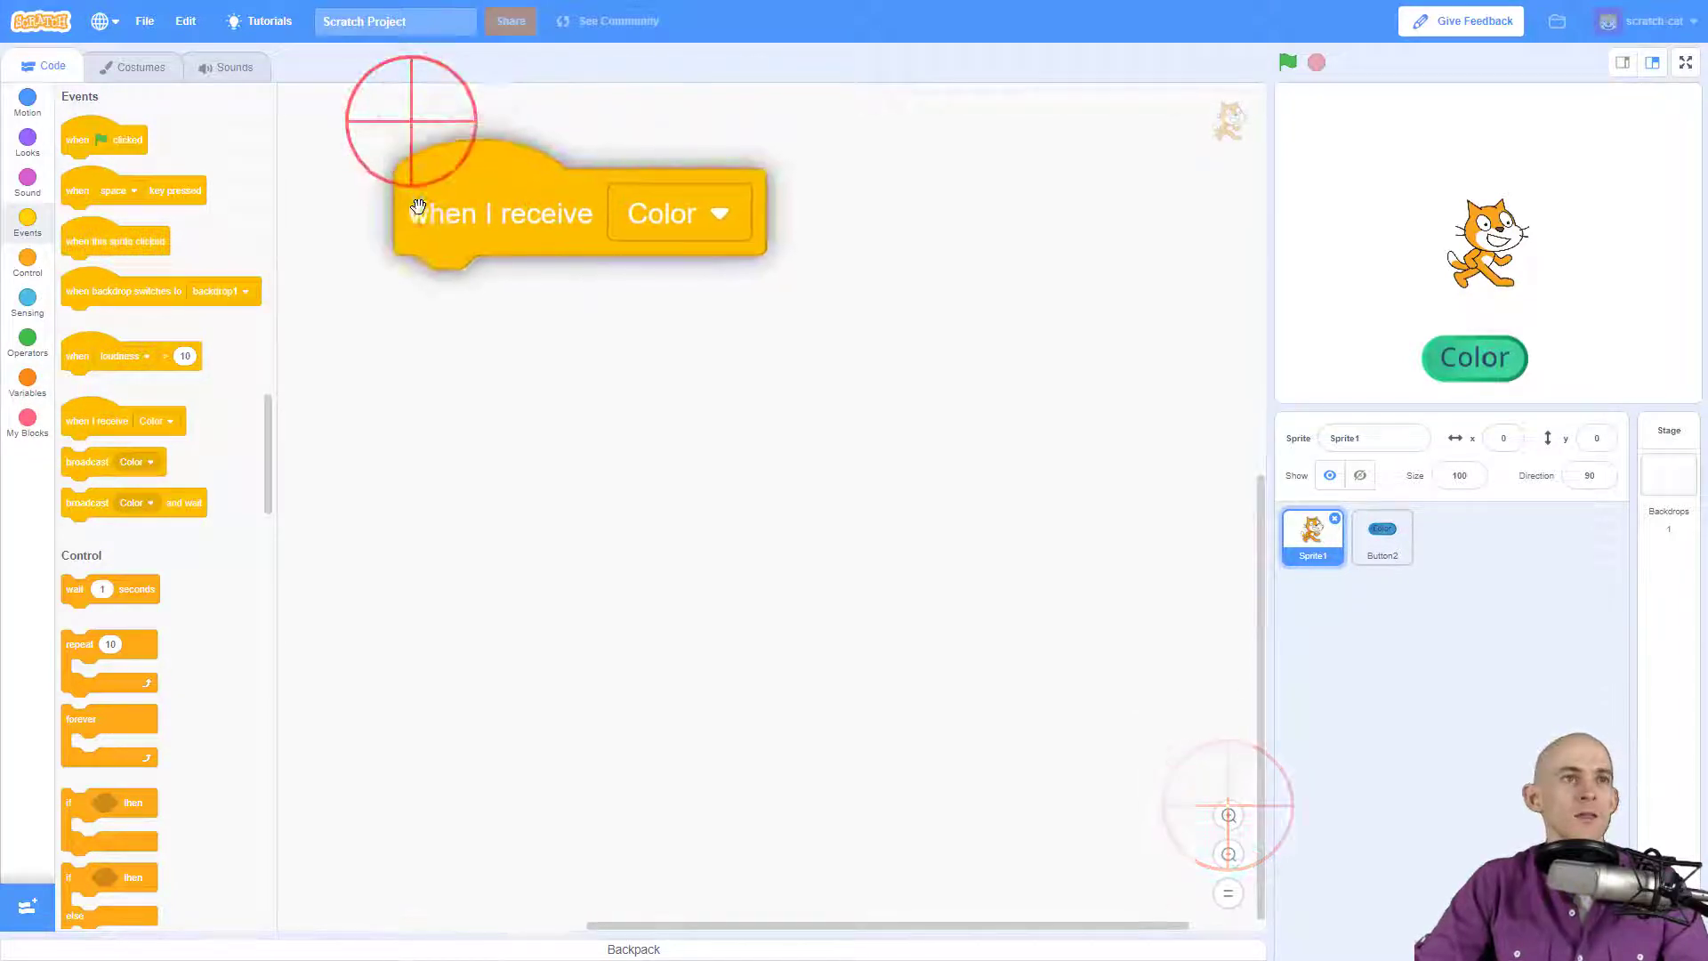
click(28, 142)
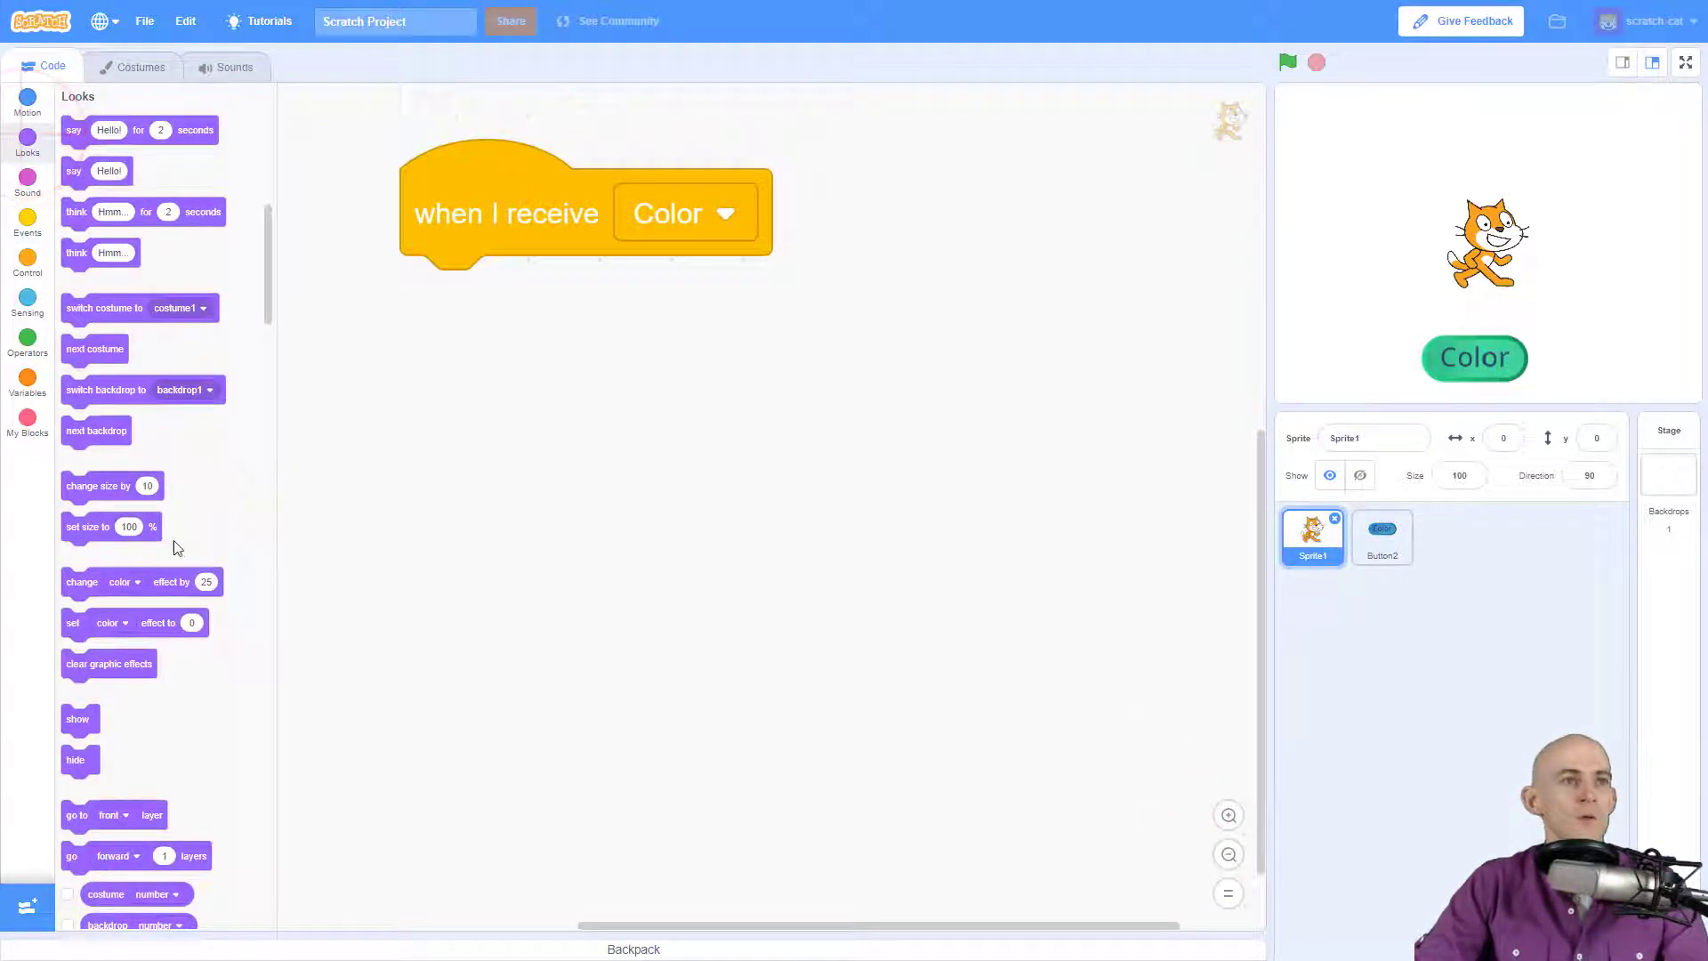
drag(81, 581, 460, 300)
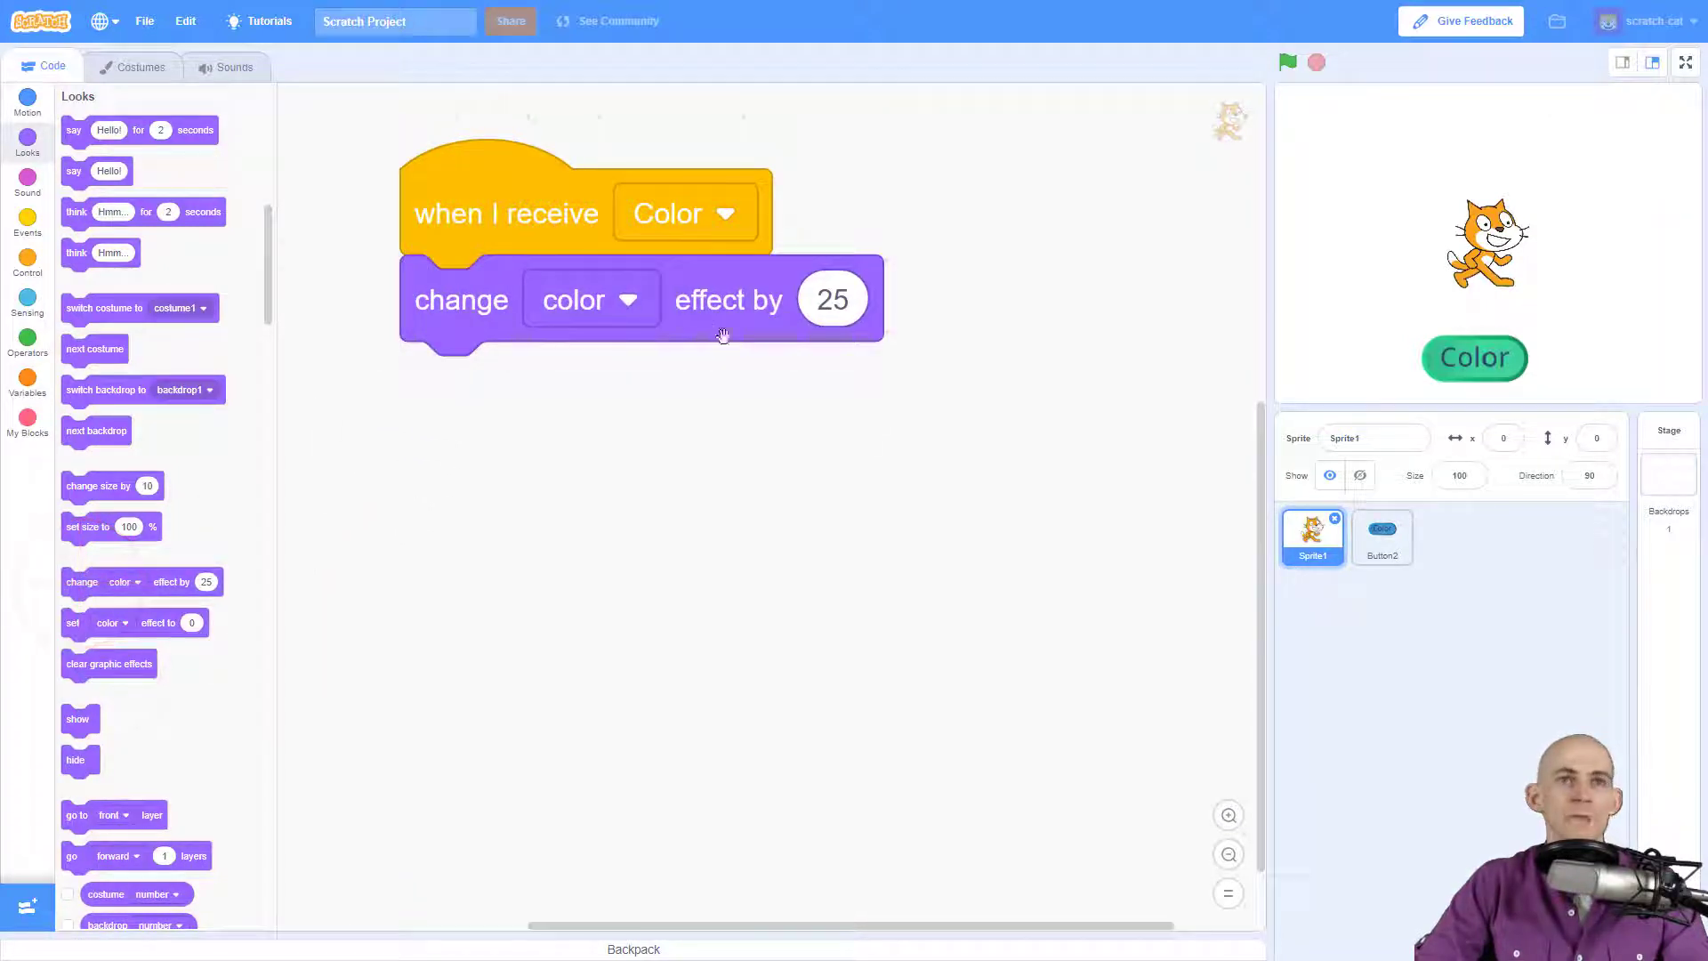
mouse_move(1474, 370)
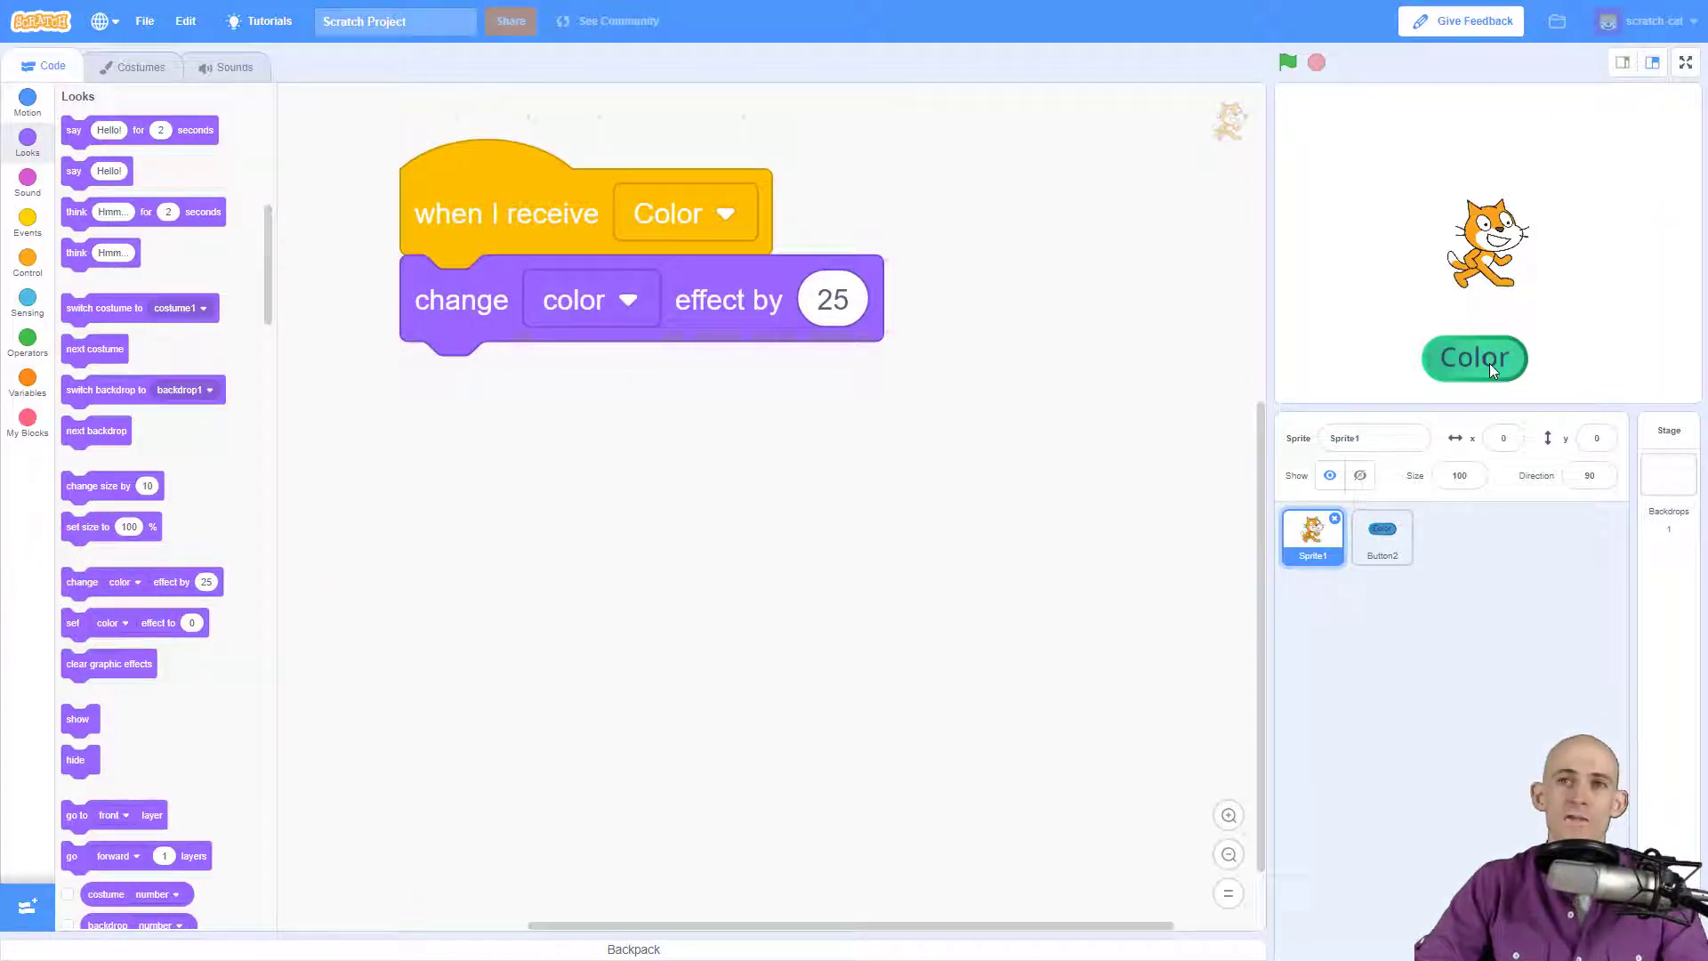
click(1473, 358)
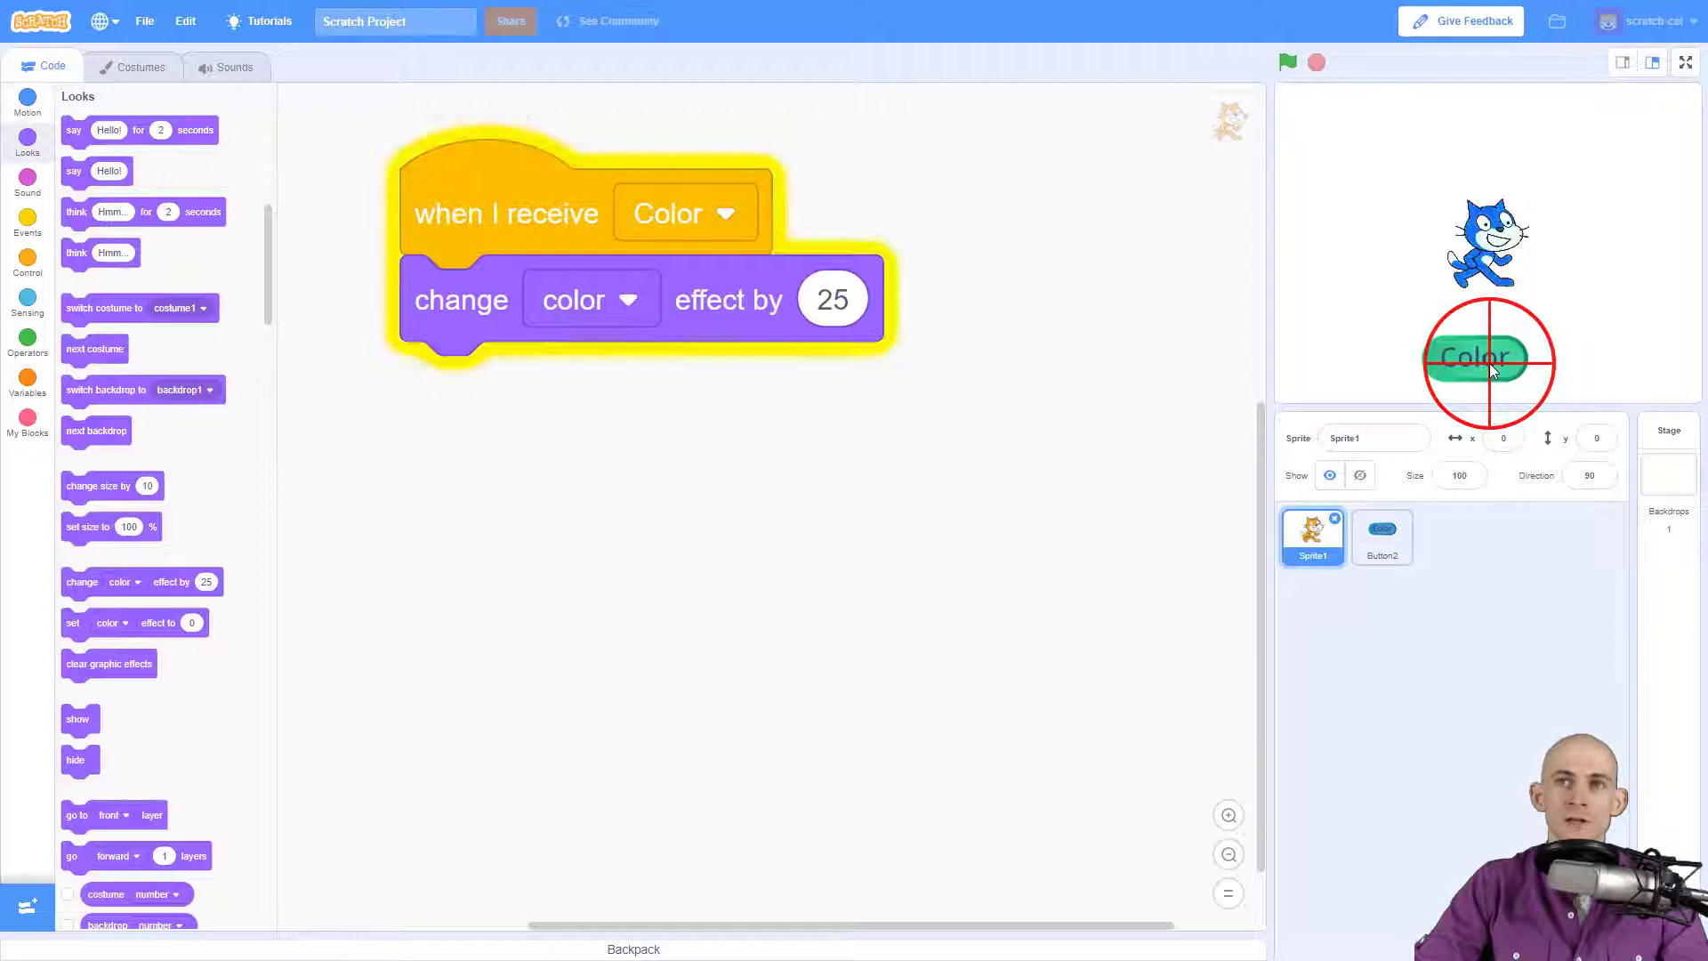
click(1379, 536)
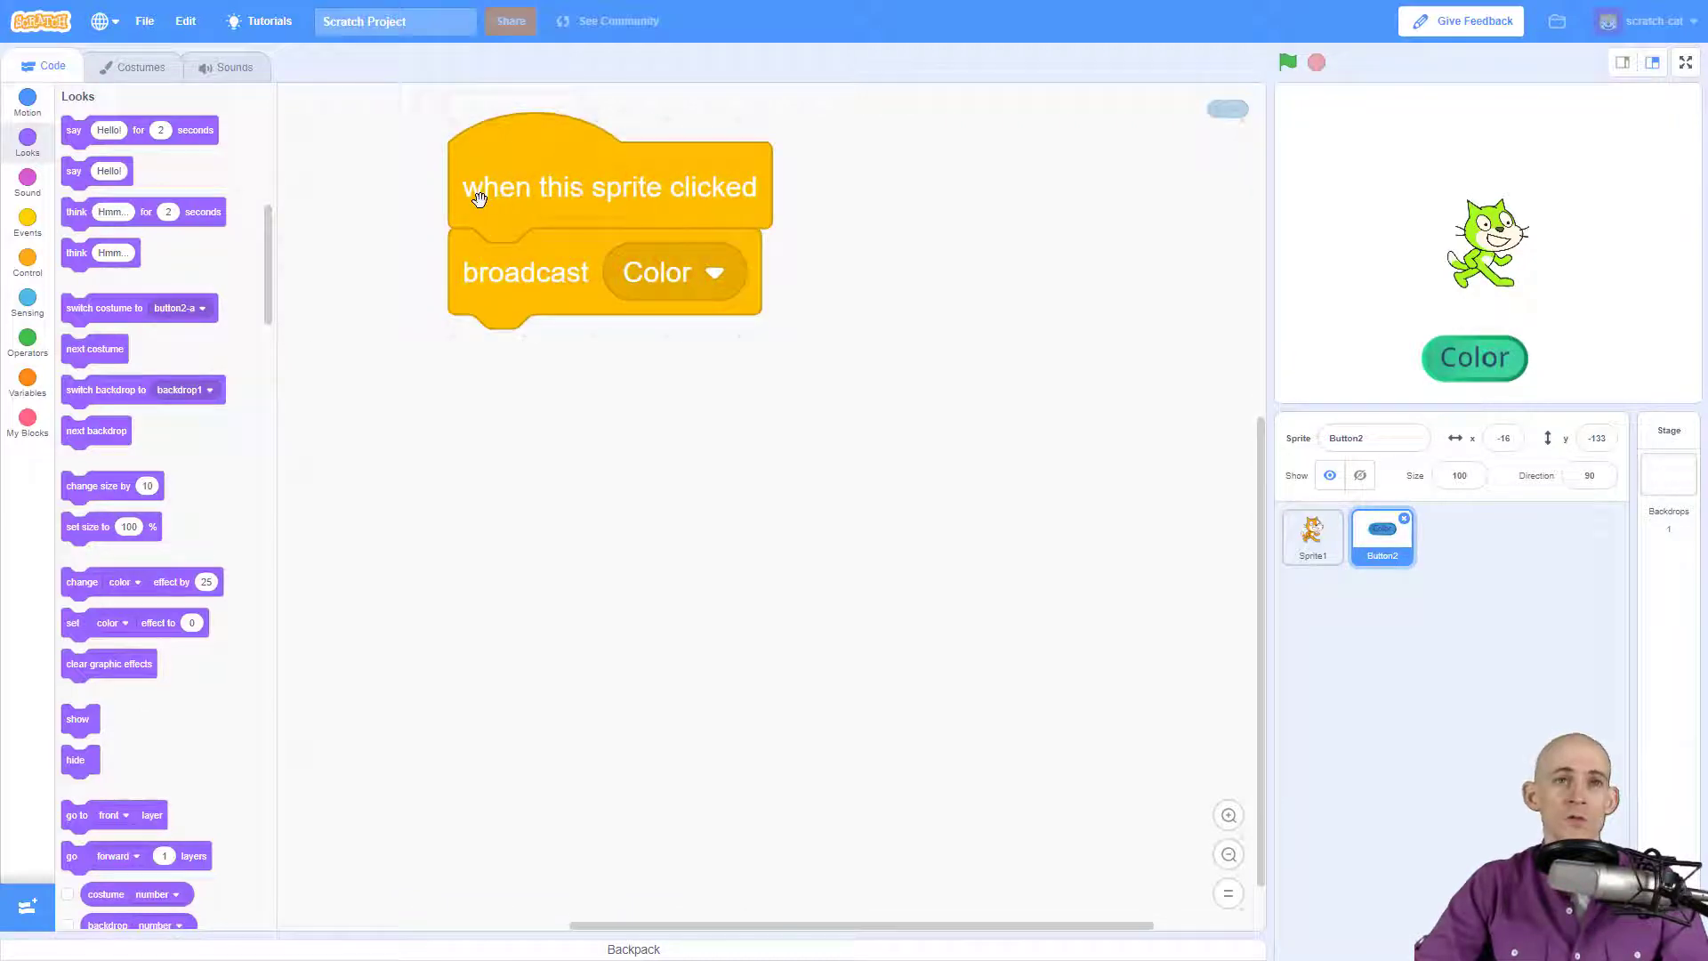
Duplicate the cat's color effect block and switch its effect dropdown toward whirl.
click(1311, 533)
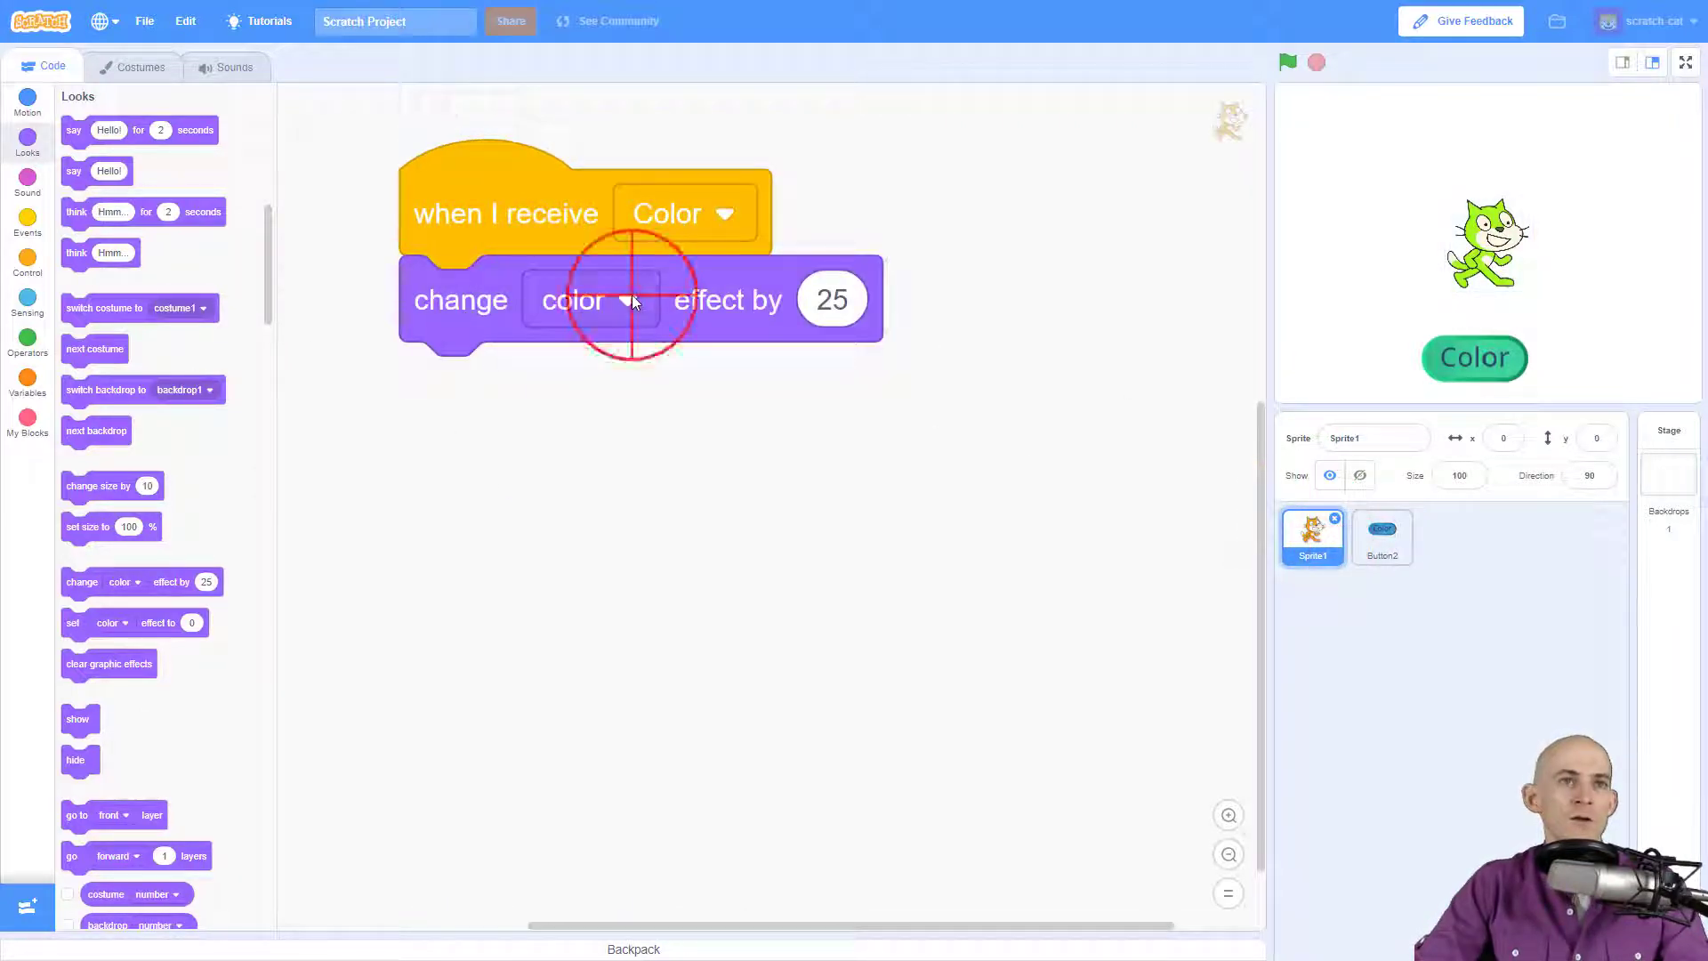
click(574, 299)
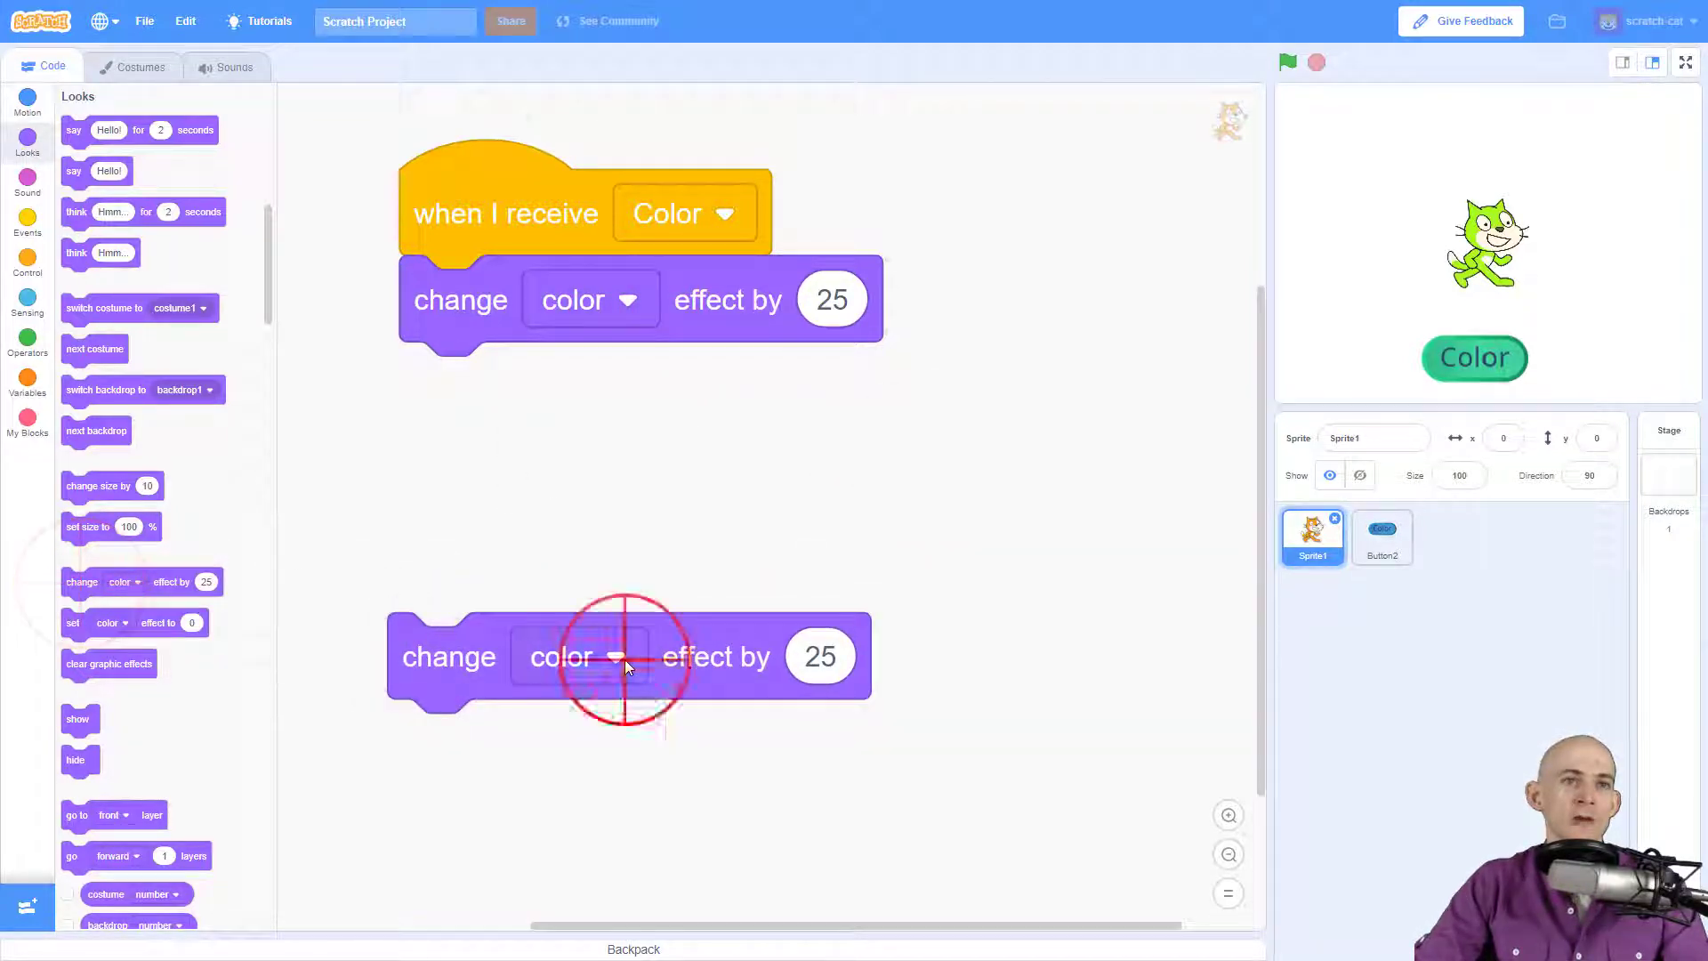
click(590, 655)
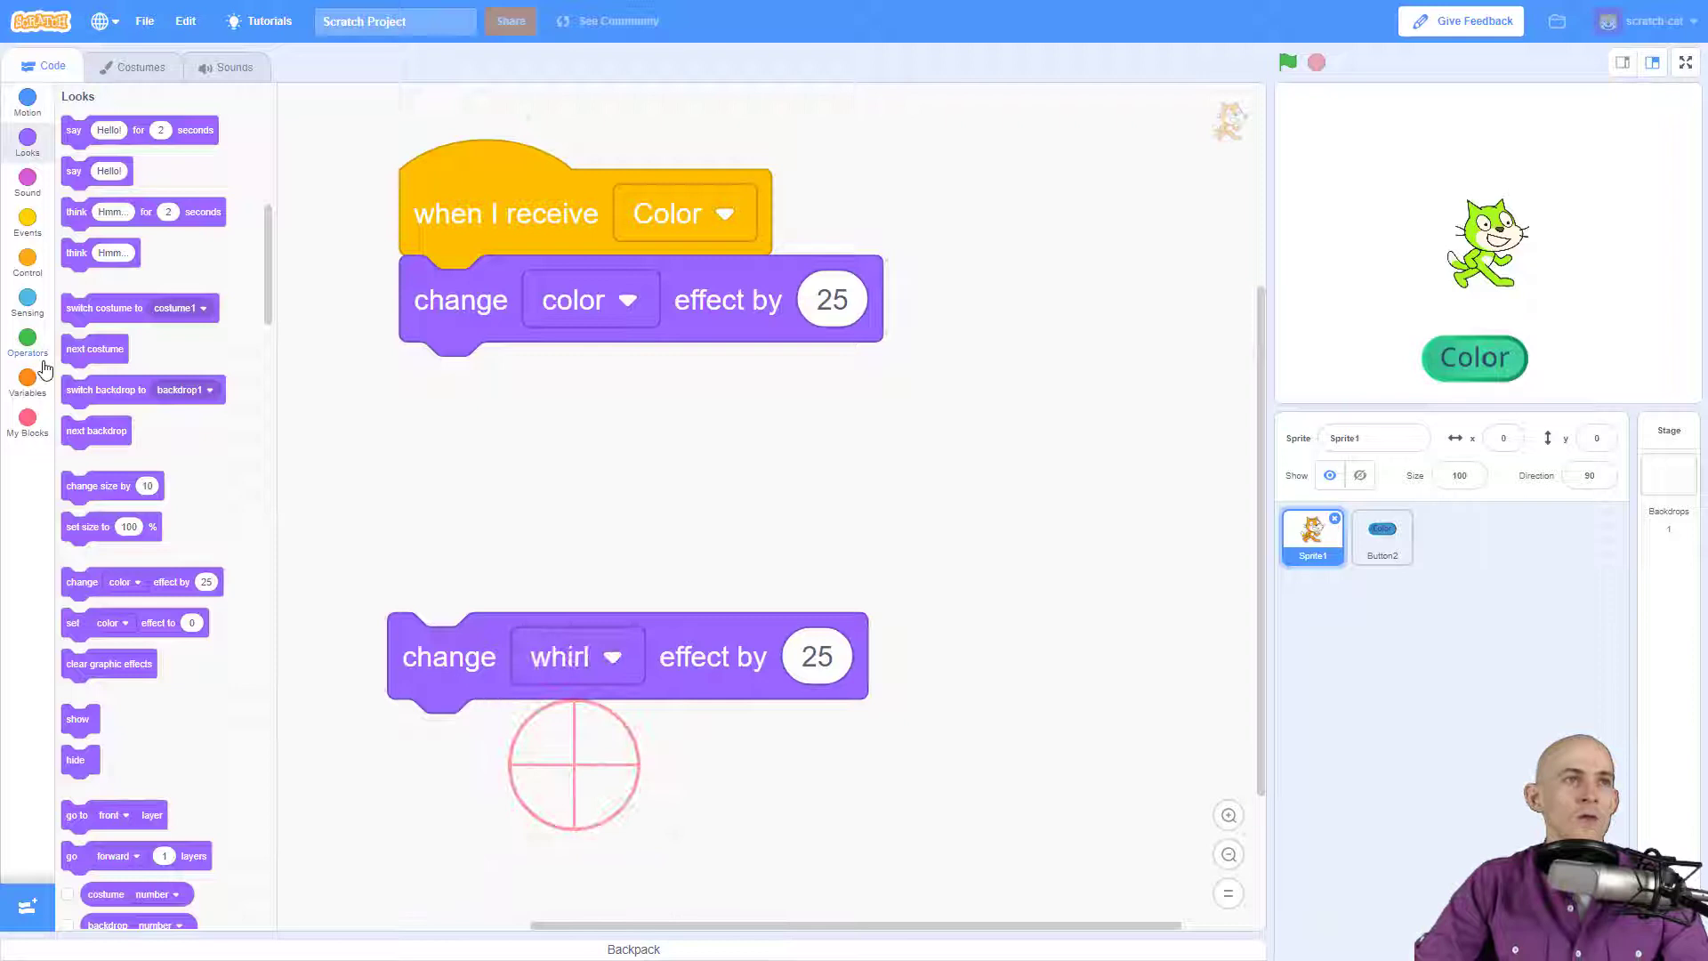
click(27, 223)
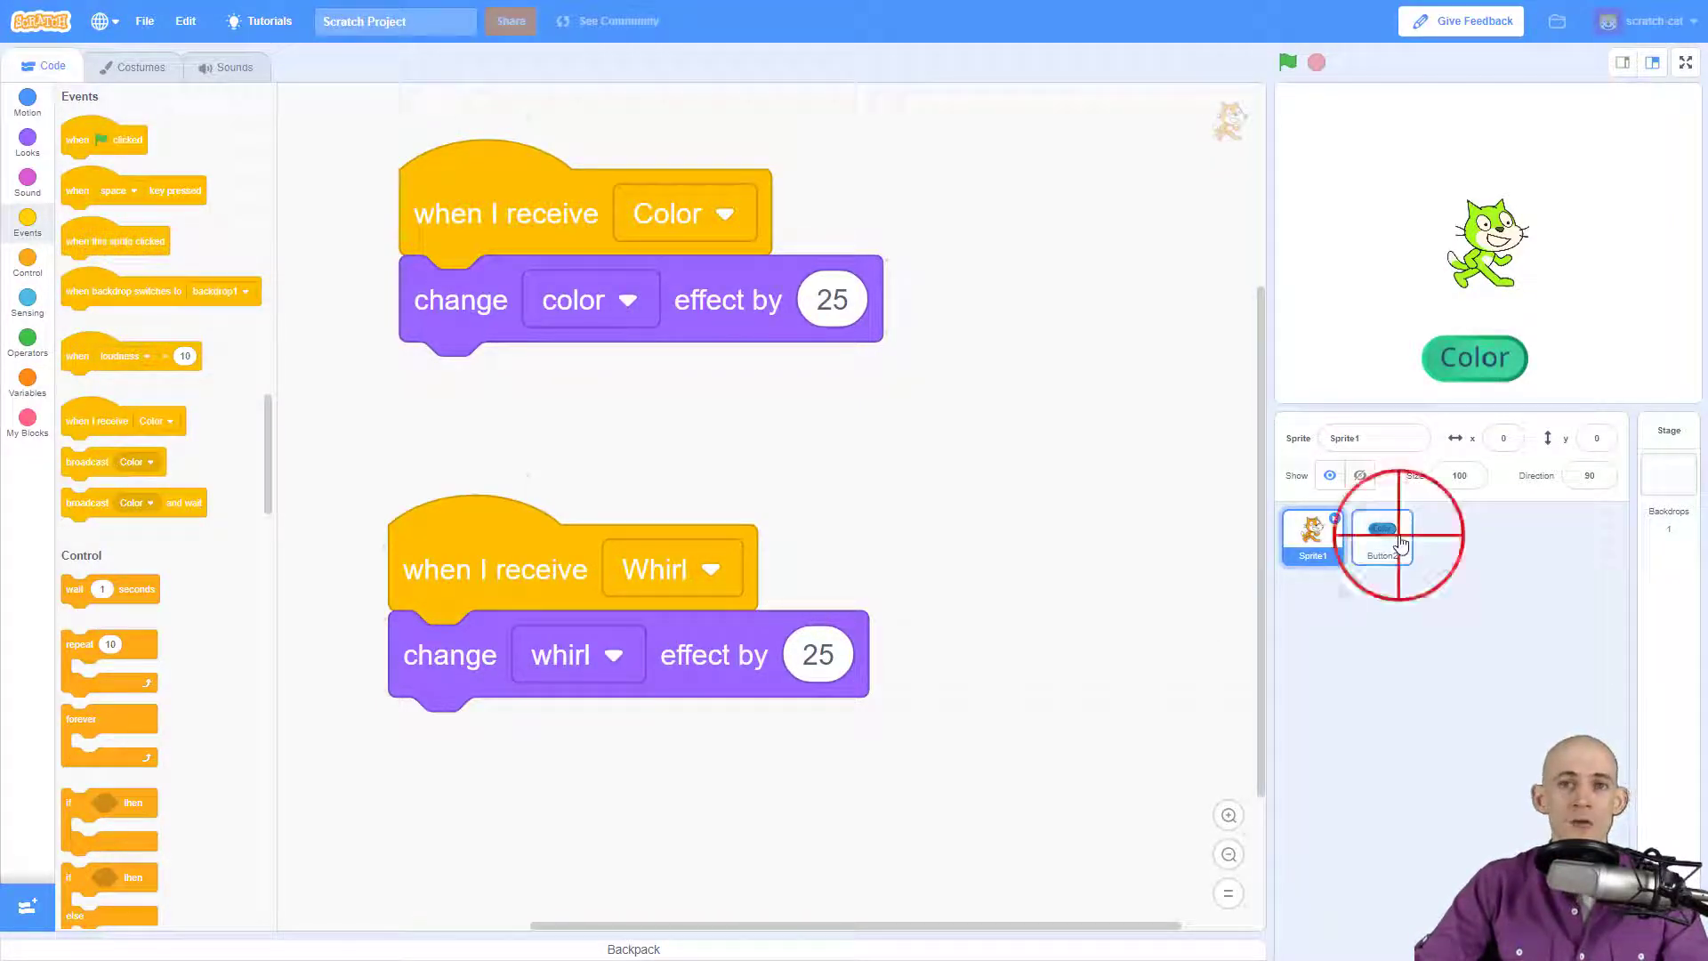
Select Button2 and open its broadcast block's message dropdown.
click(1379, 533)
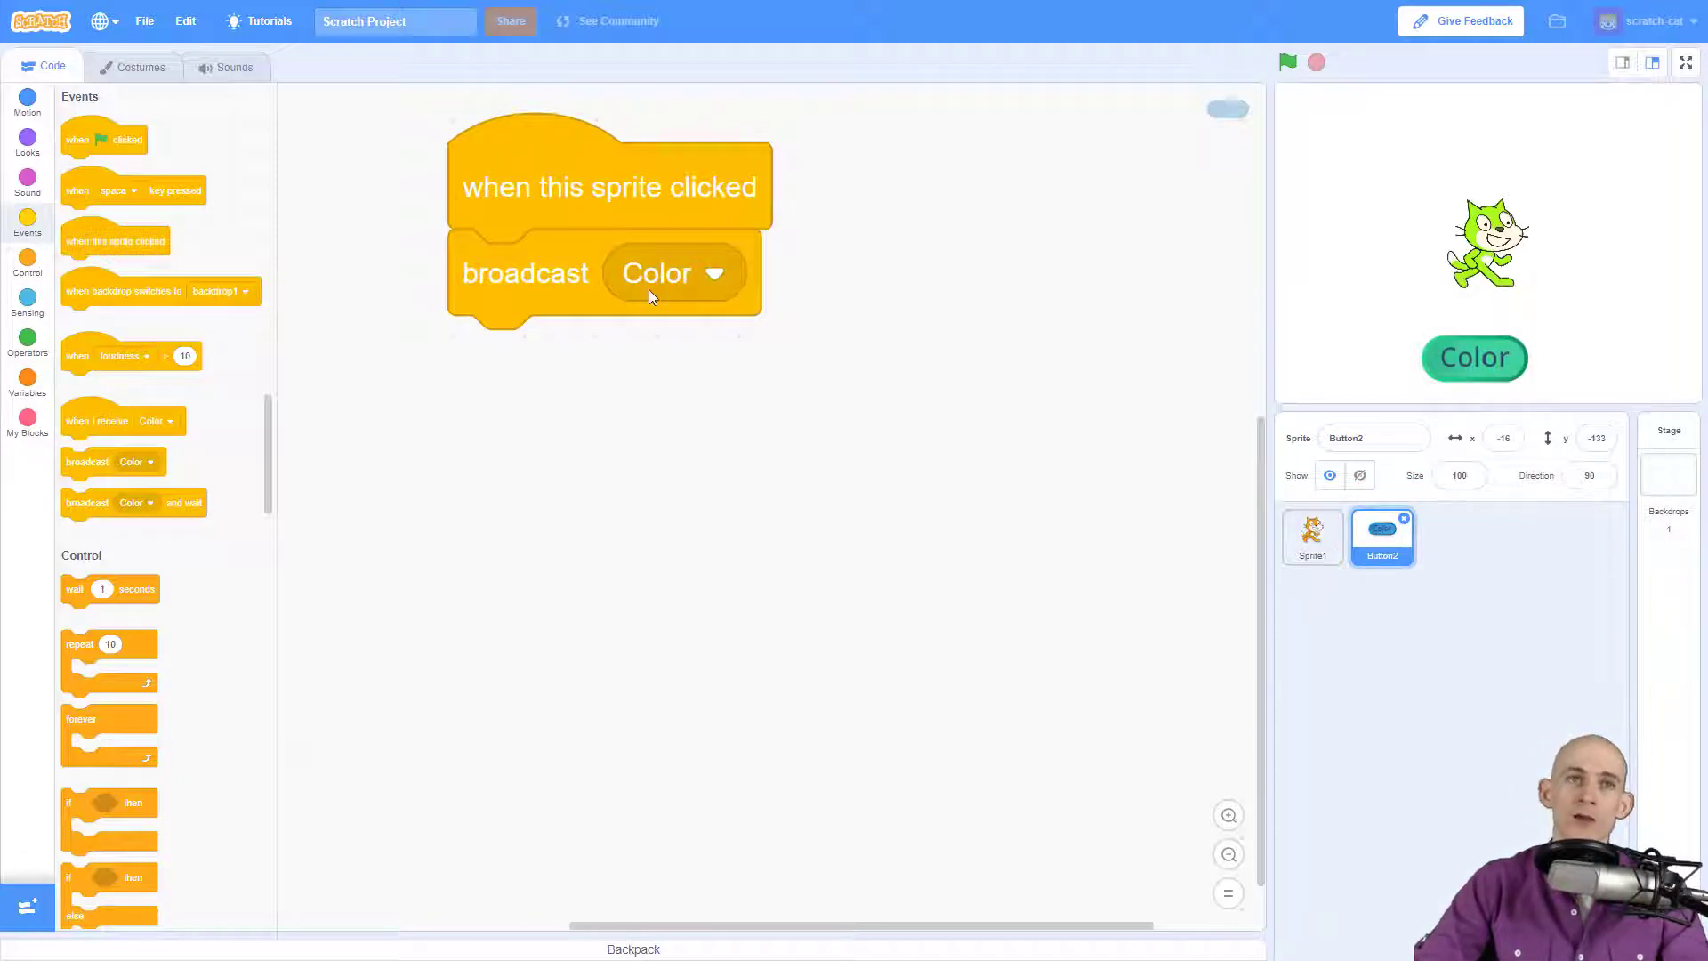
click(672, 274)
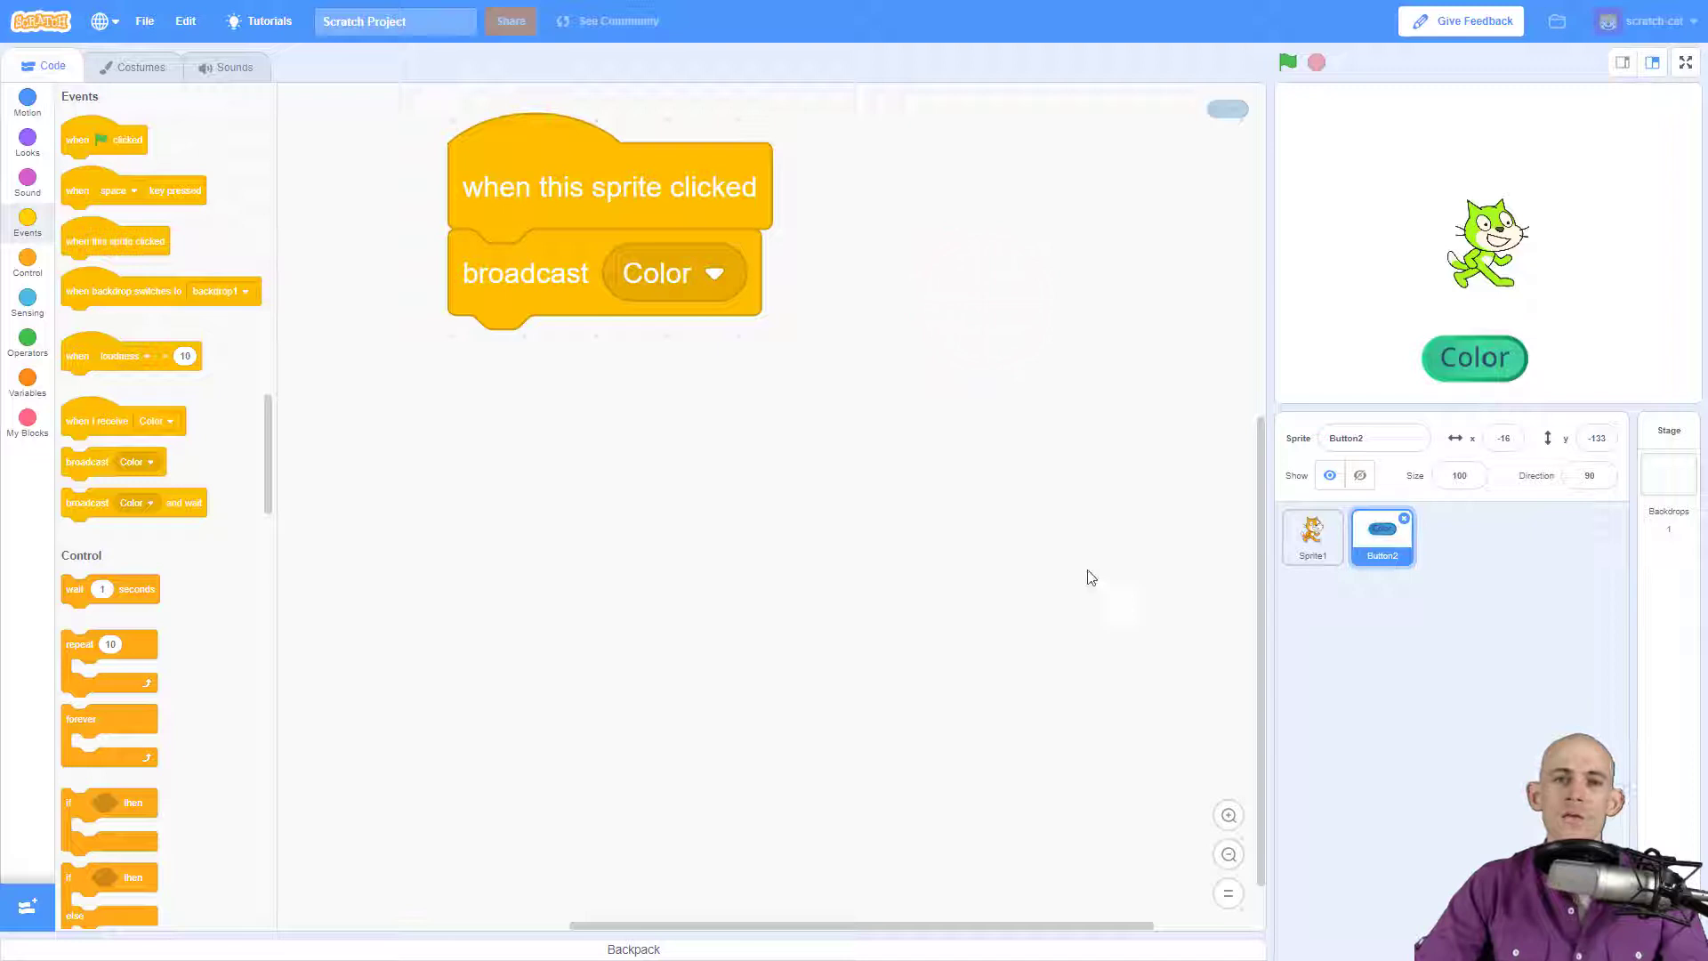
mouse_move(1081, 540)
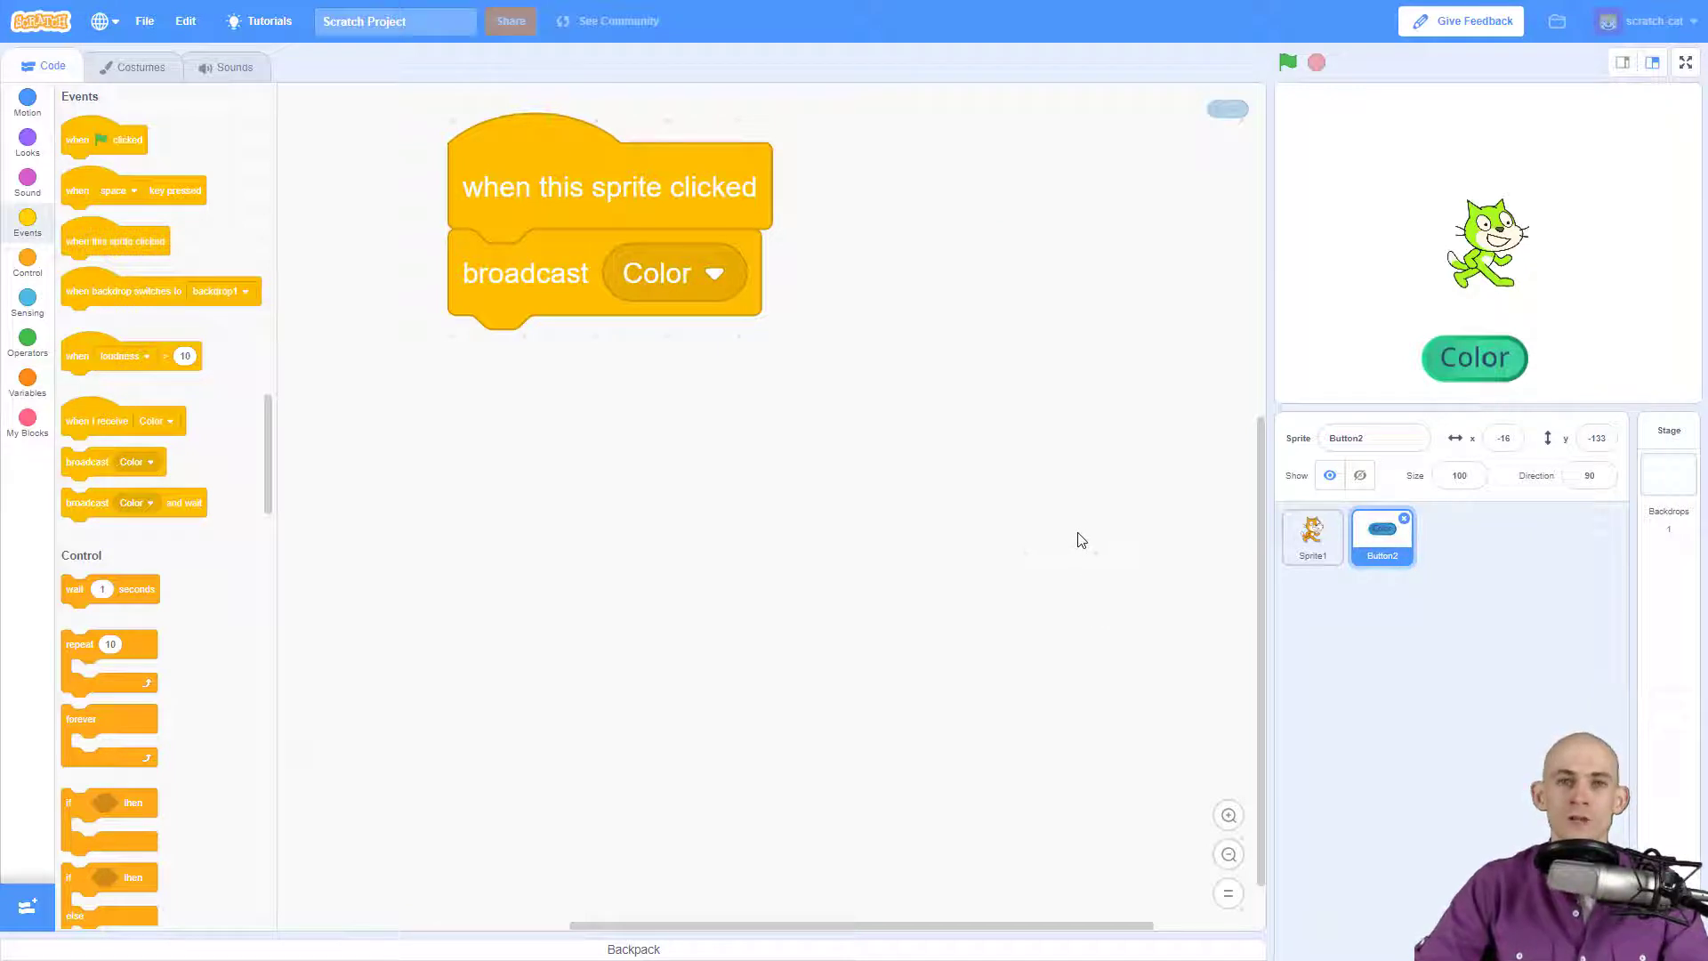